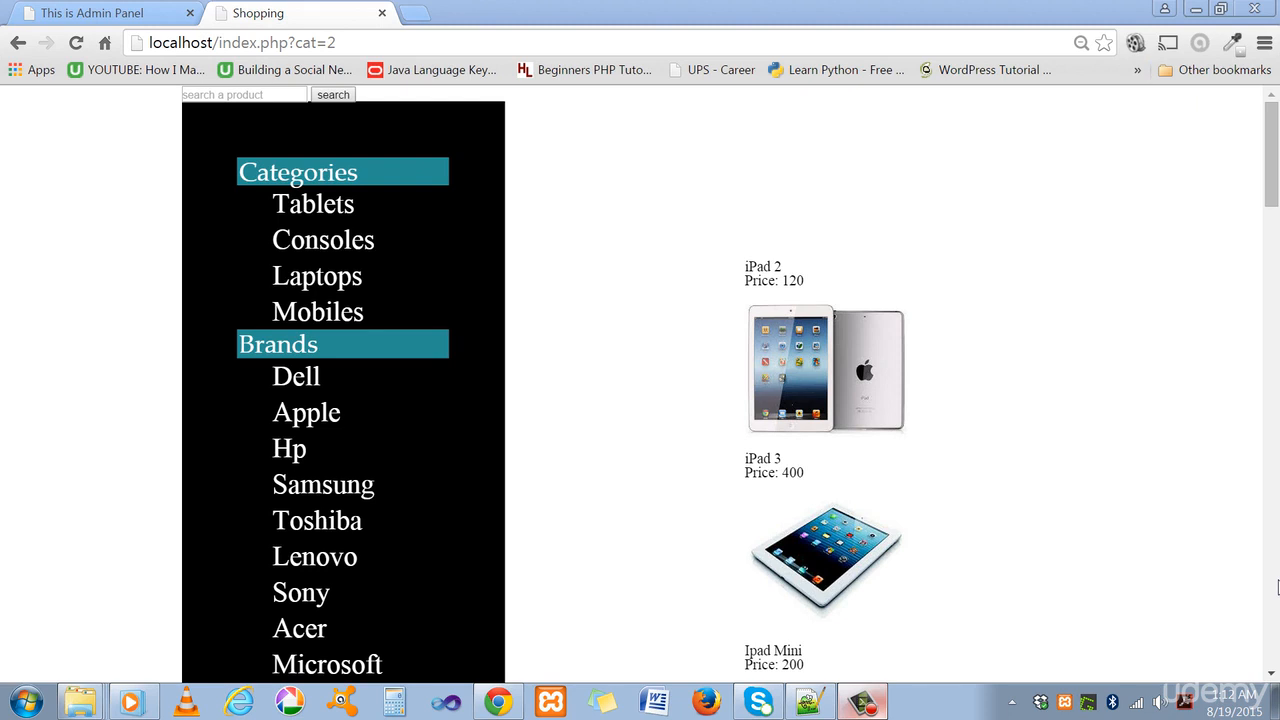
mouse_move(750, 556)
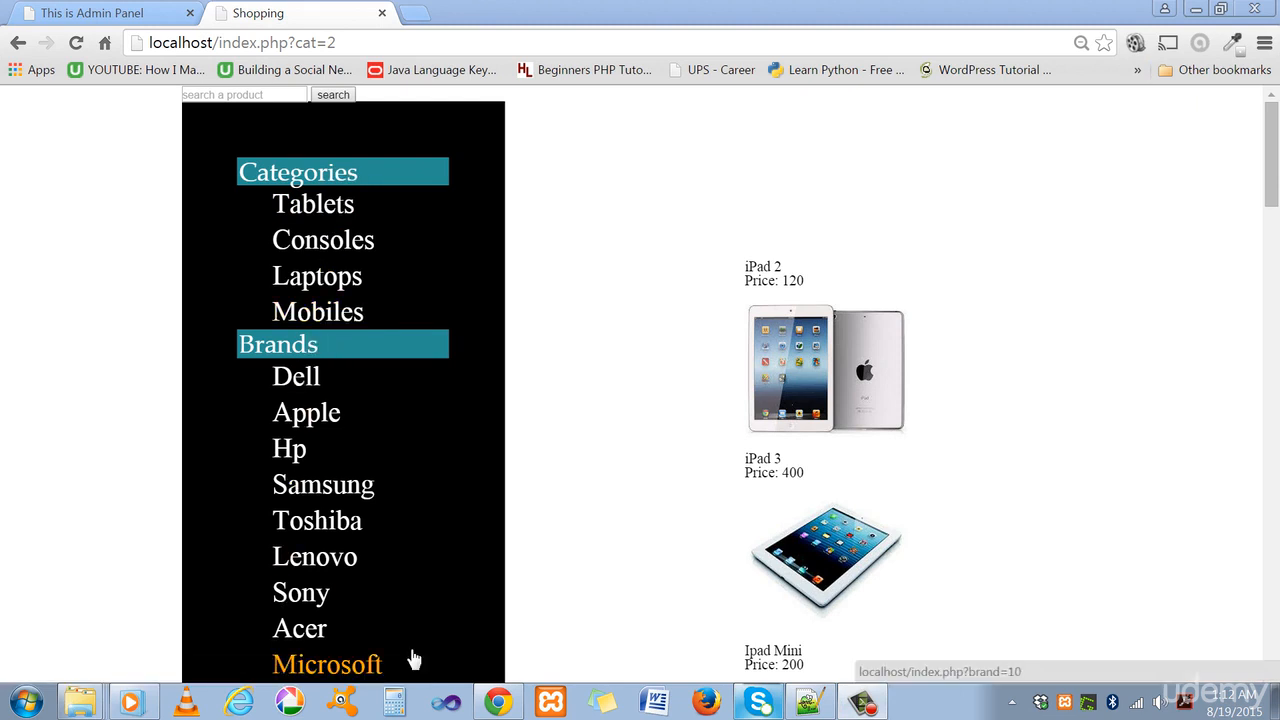
Bring the Admin Panel welcome page to the front, glancing at the Shopping storefront in between
left_click(244, 94)
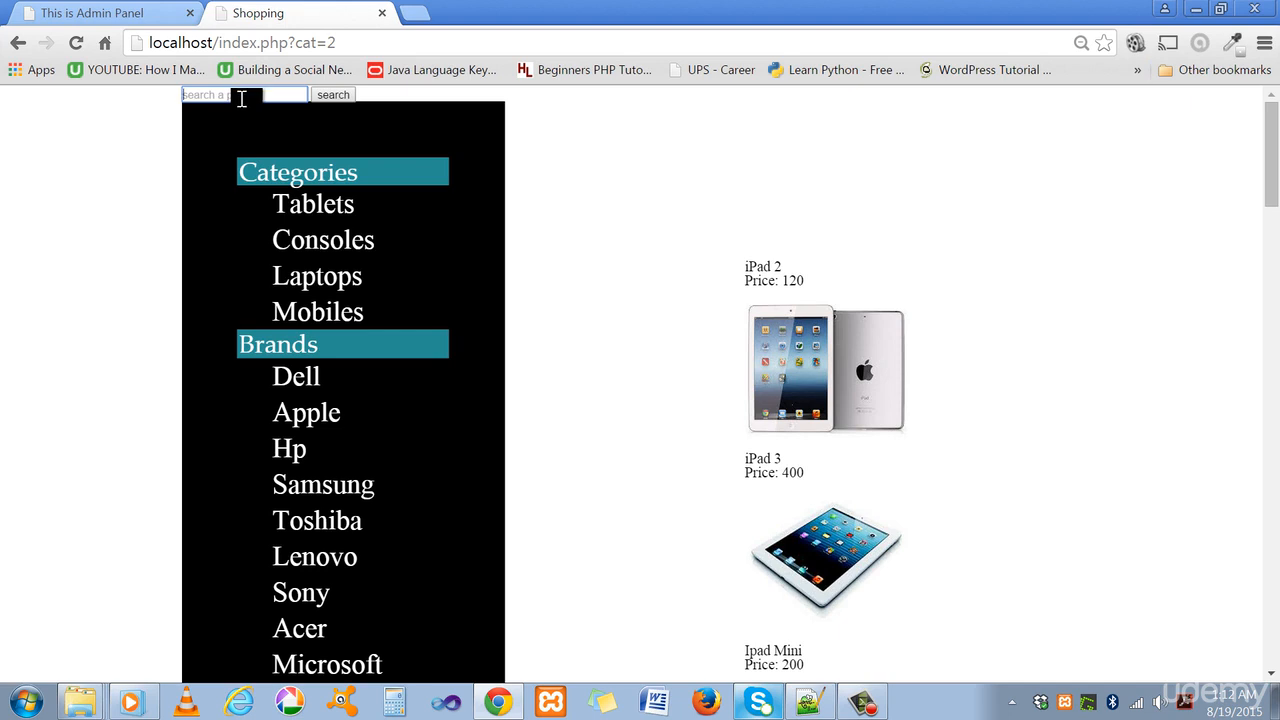
mouse_move(100, 12)
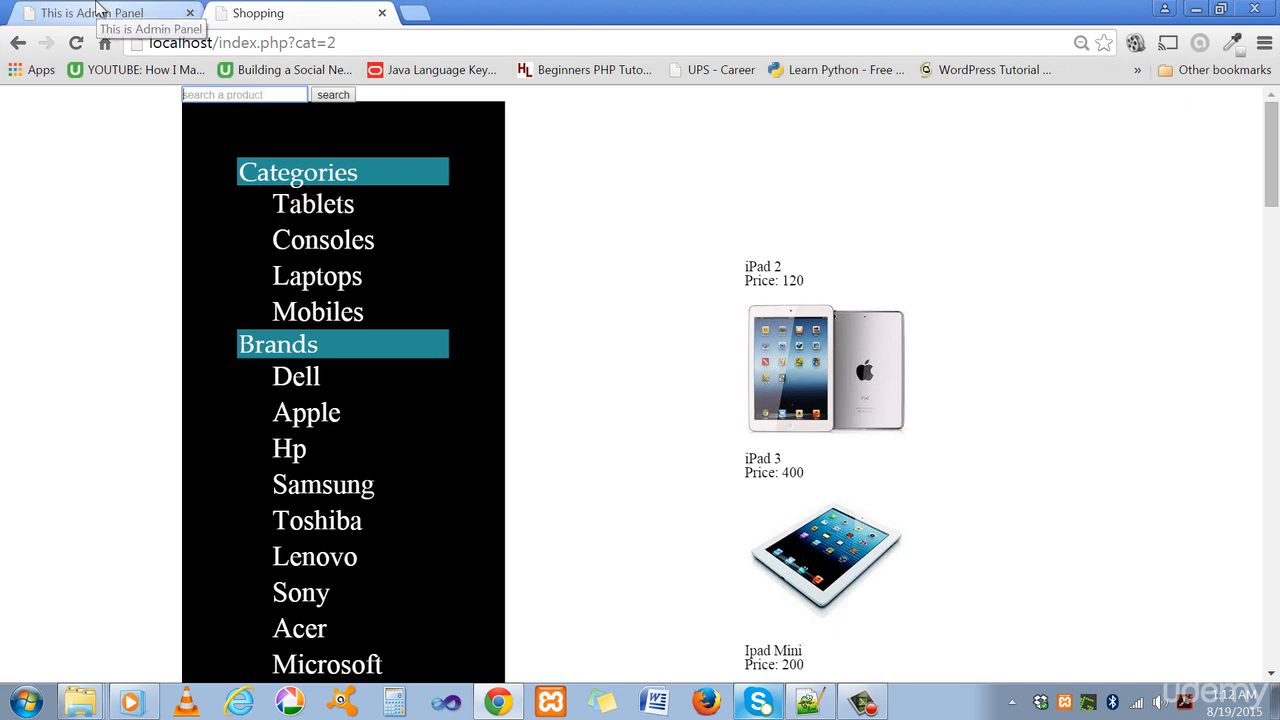
left_click(90, 12)
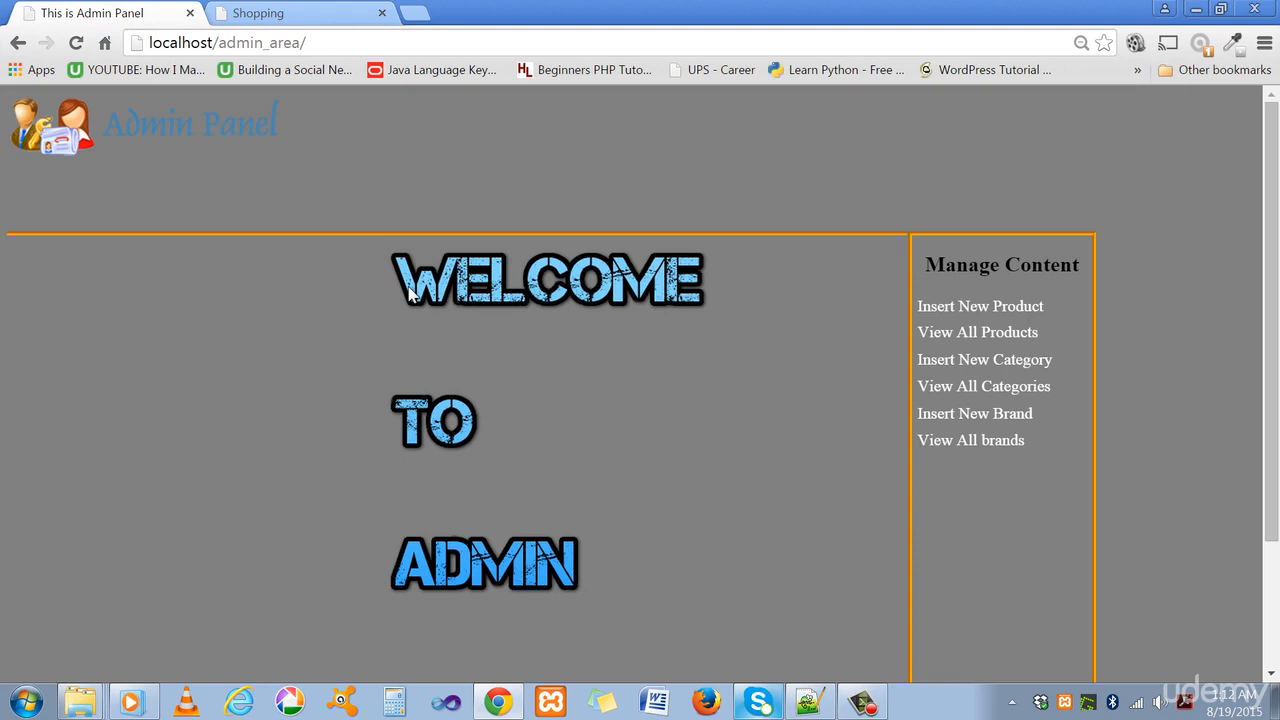
mouse_move(978, 332)
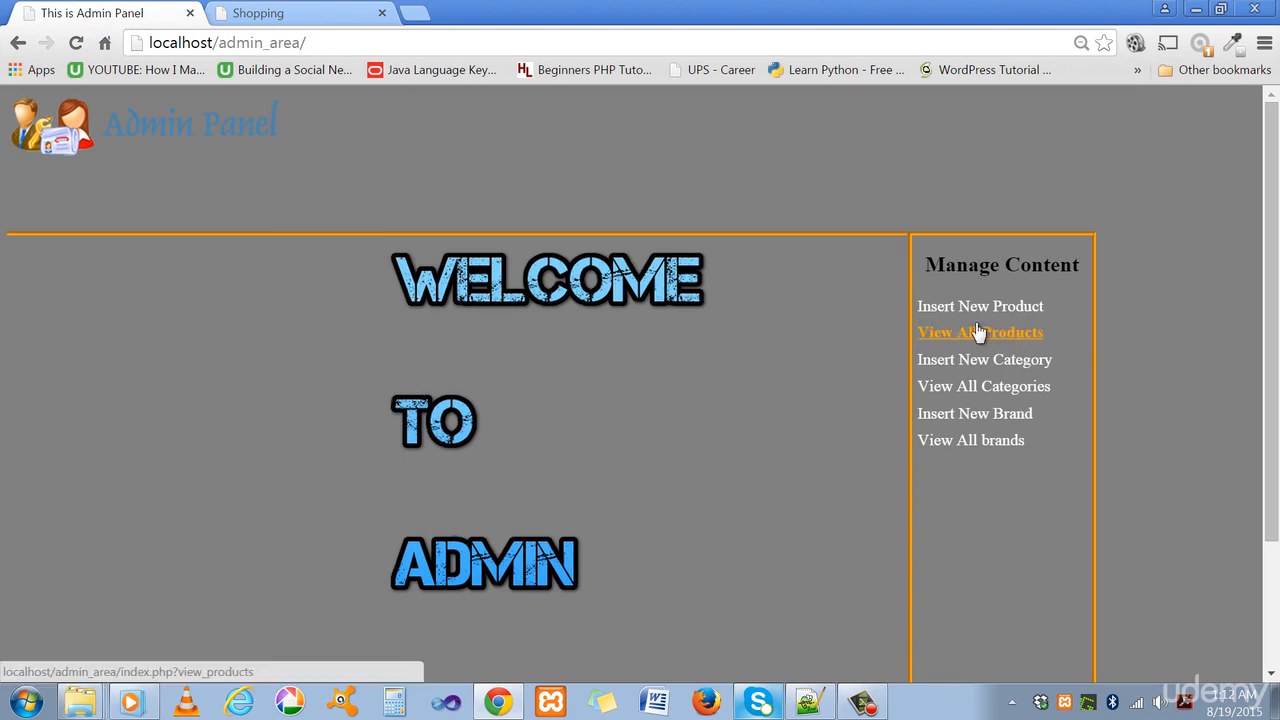
mouse_move(978, 340)
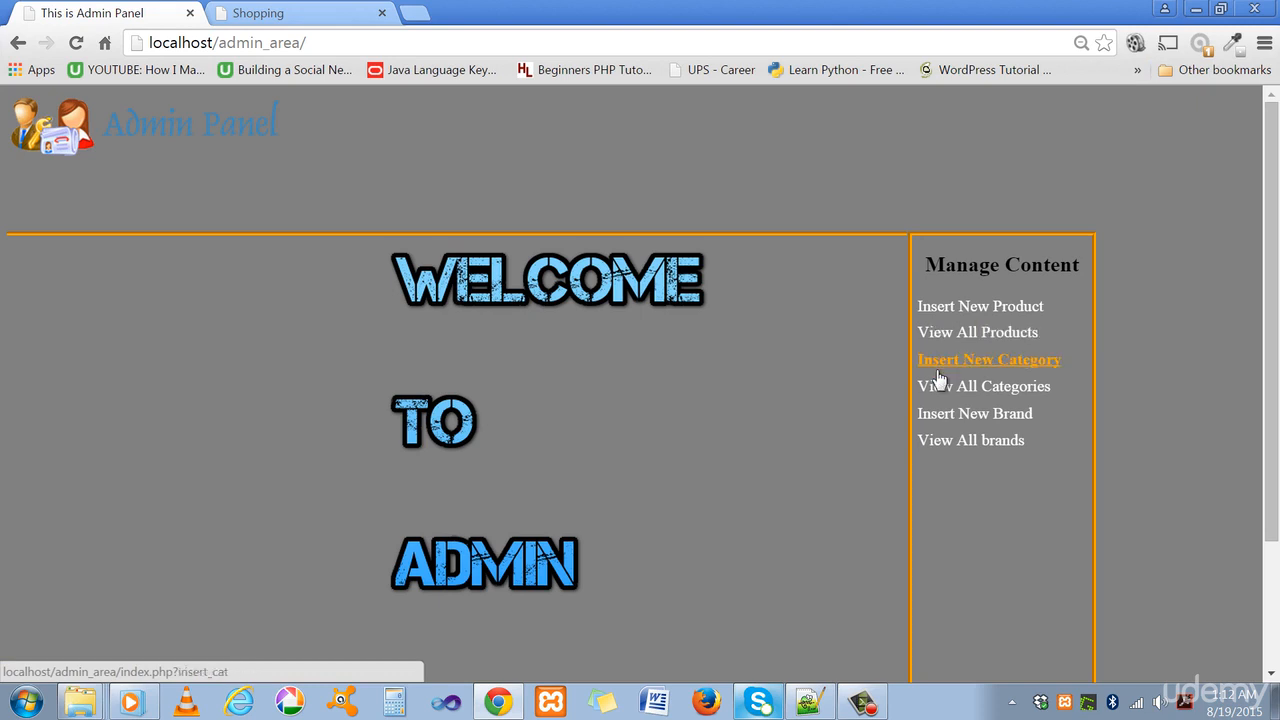
mouse_move(796, 384)
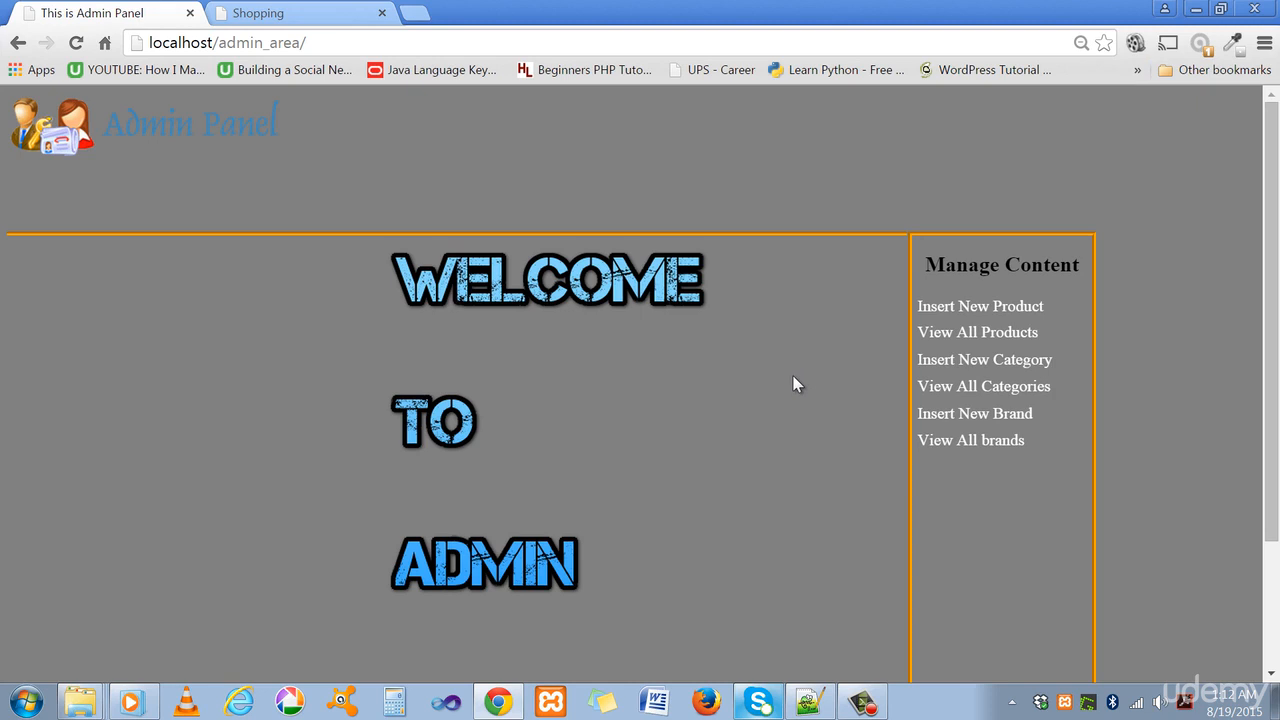
mouse_move(264, 12)
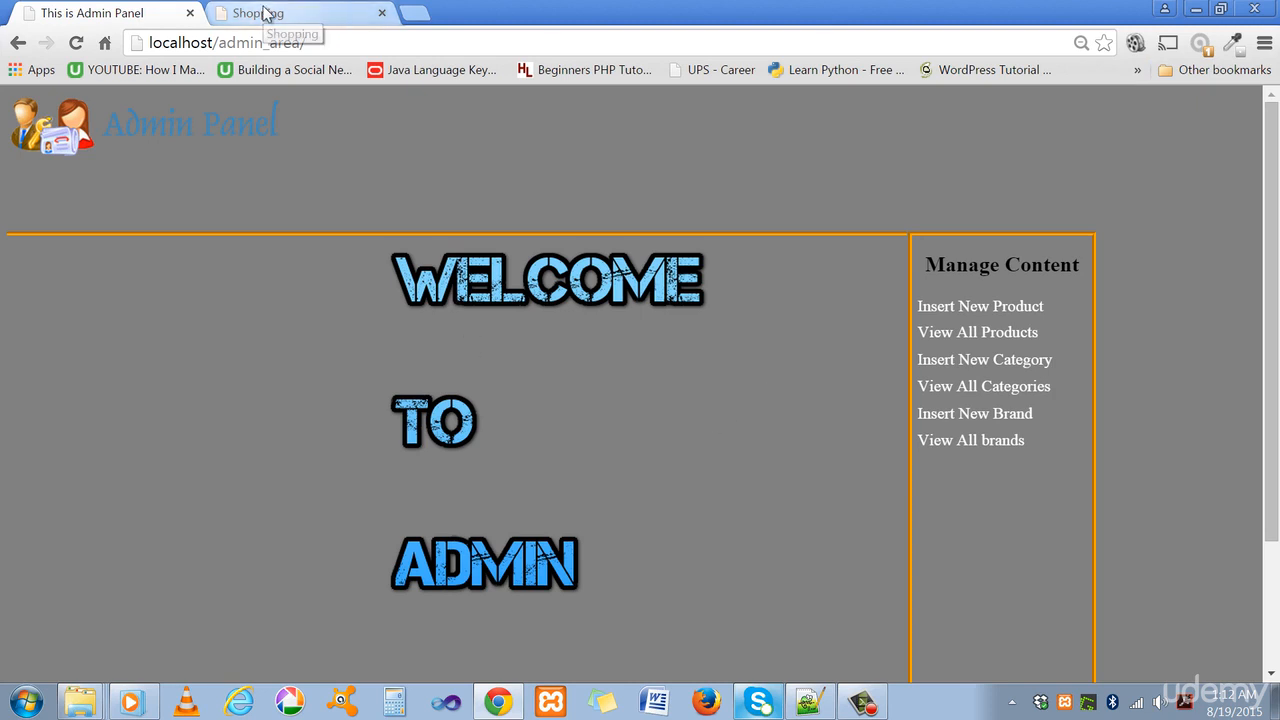
left_click(264, 12)
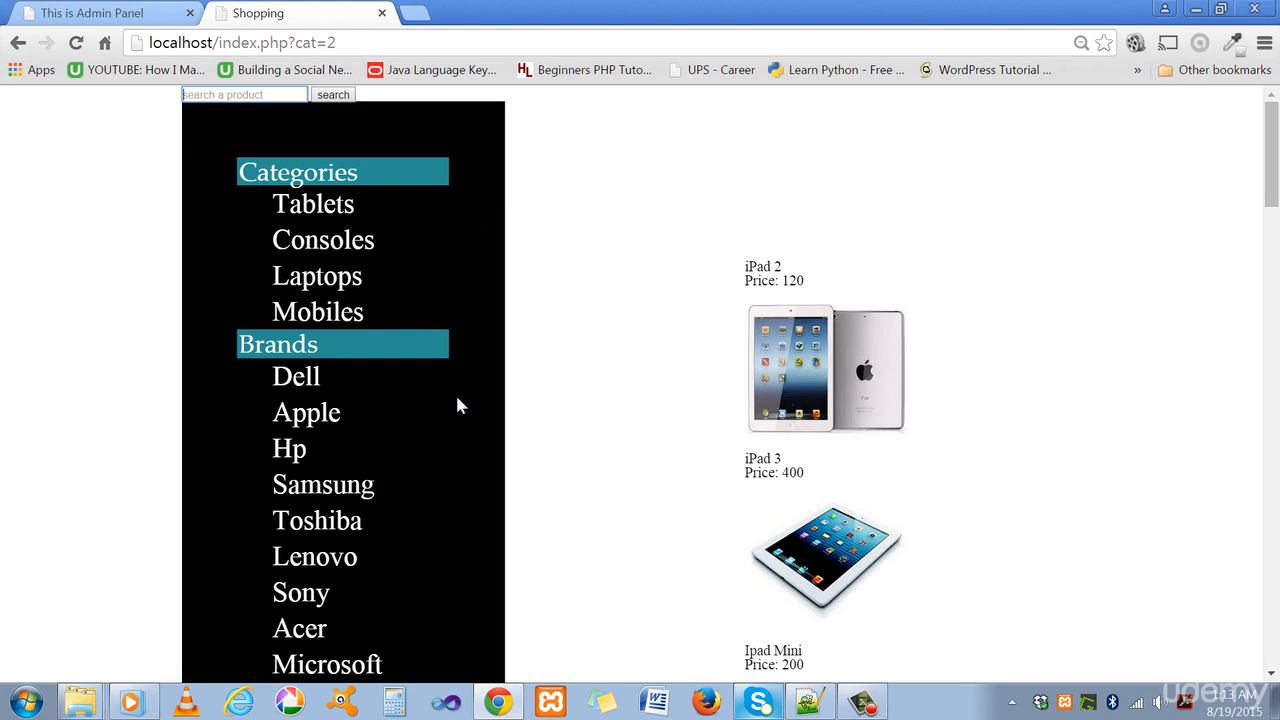
mouse_move(8, 144)
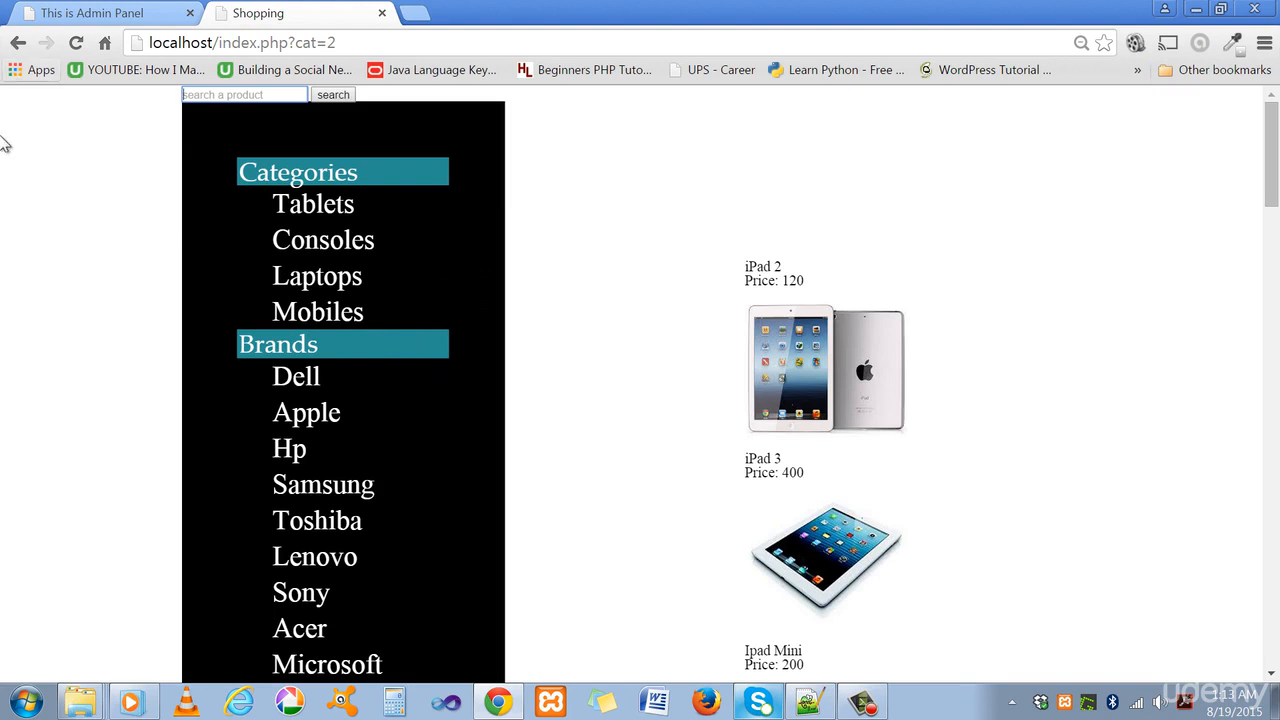
left_click(100, 12)
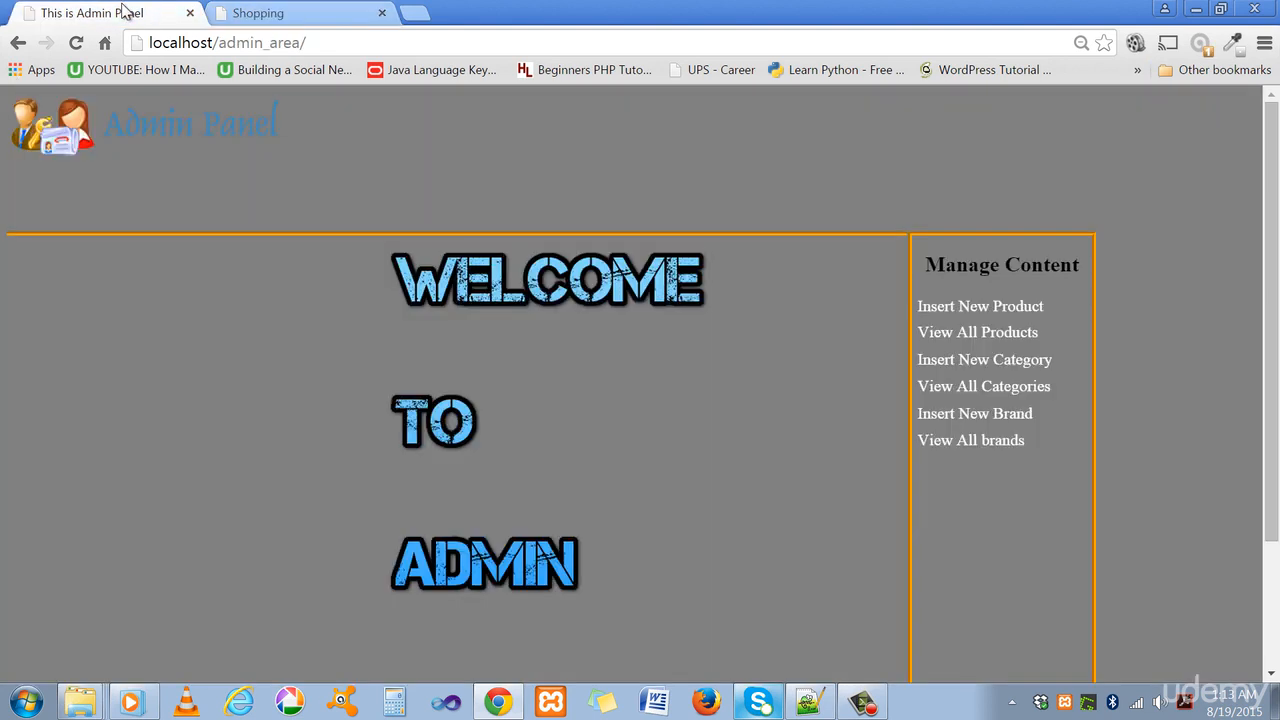
mouse_move(380, 244)
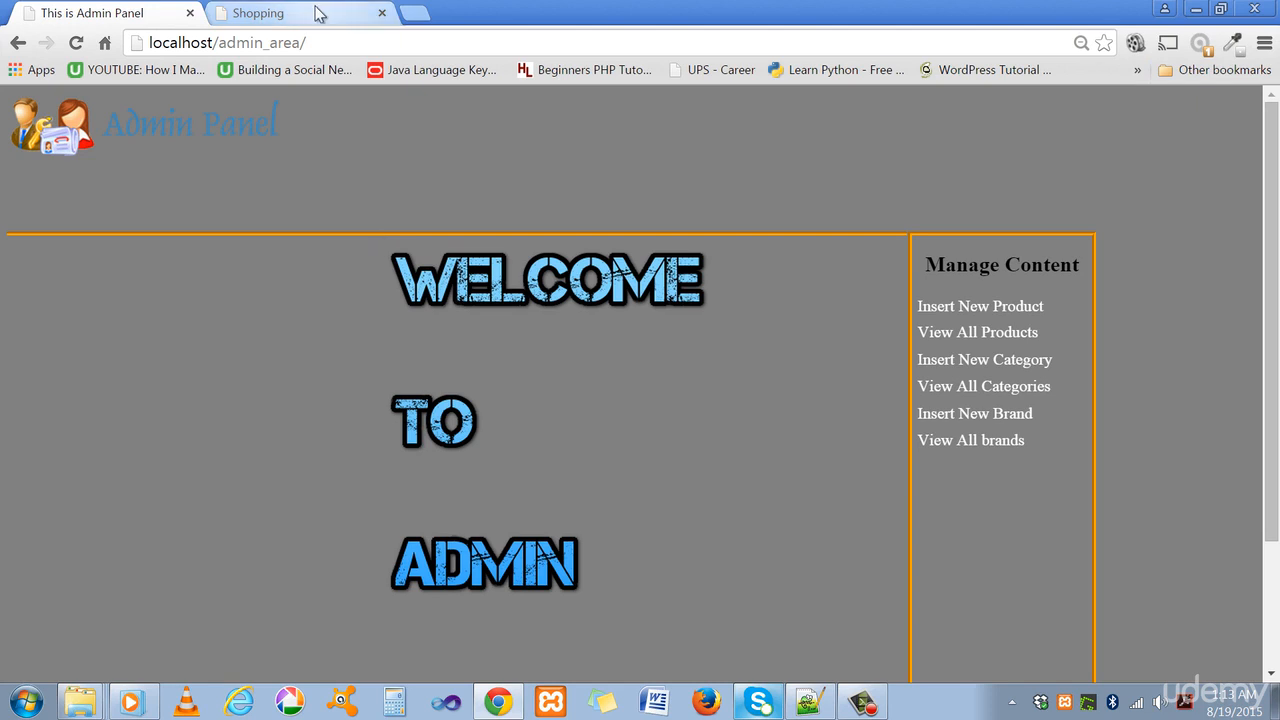
mouse_move(988, 360)
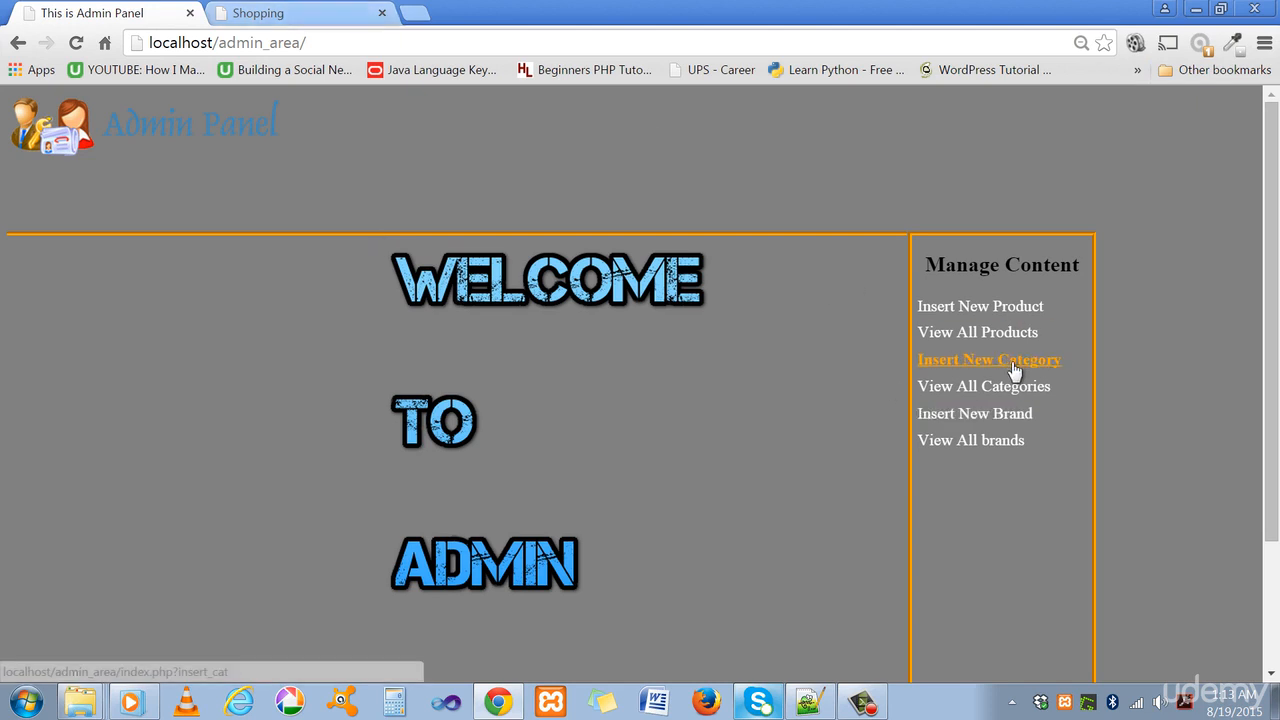
mouse_move(1020, 376)
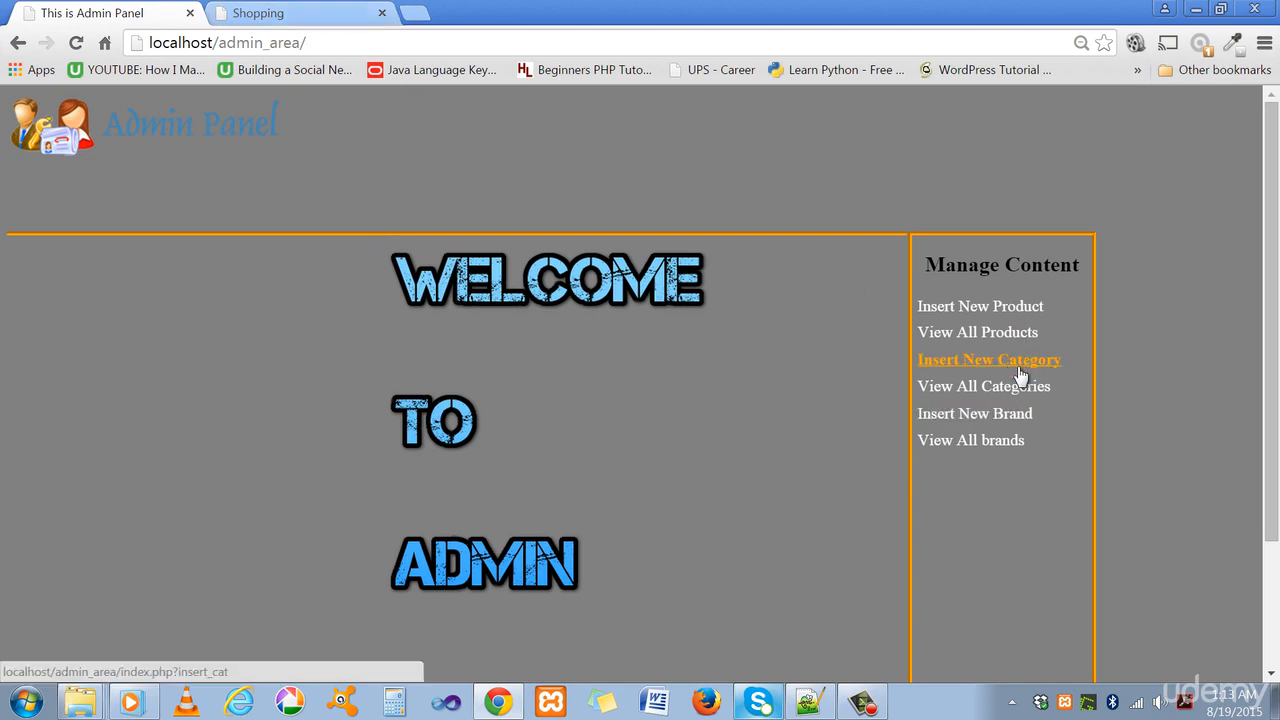
mouse_move(978, 412)
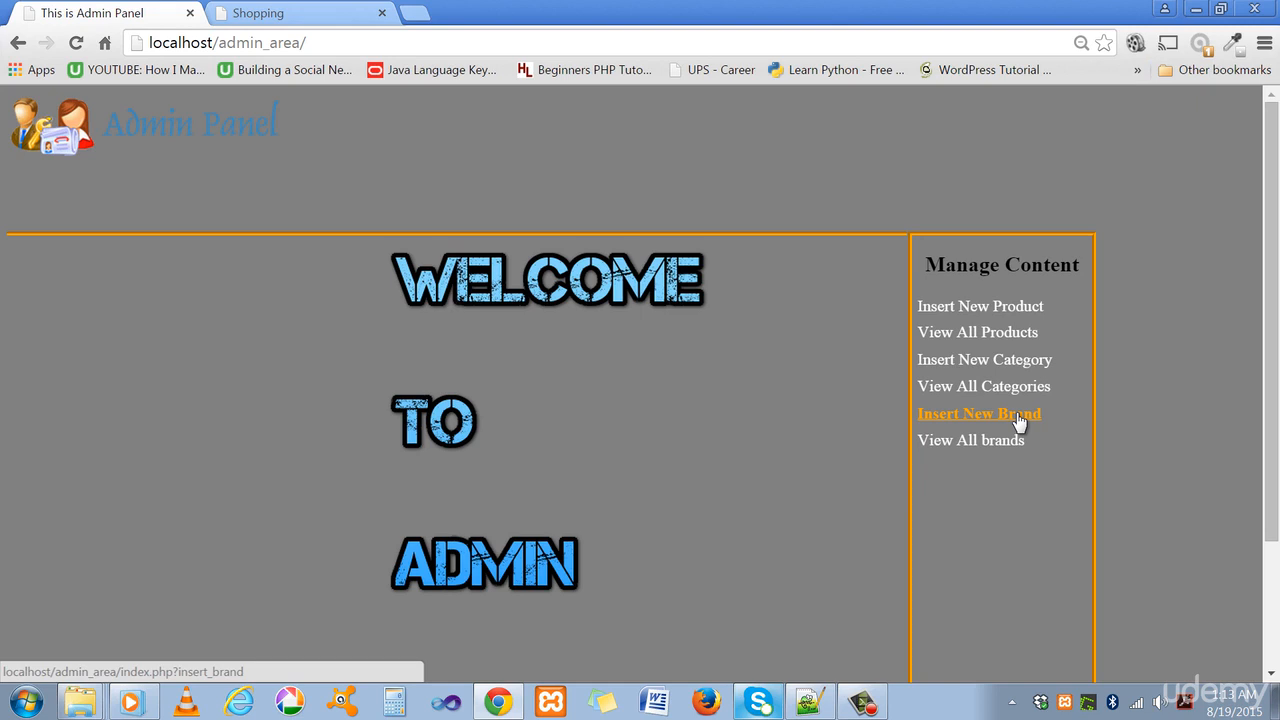
mouse_move(980, 332)
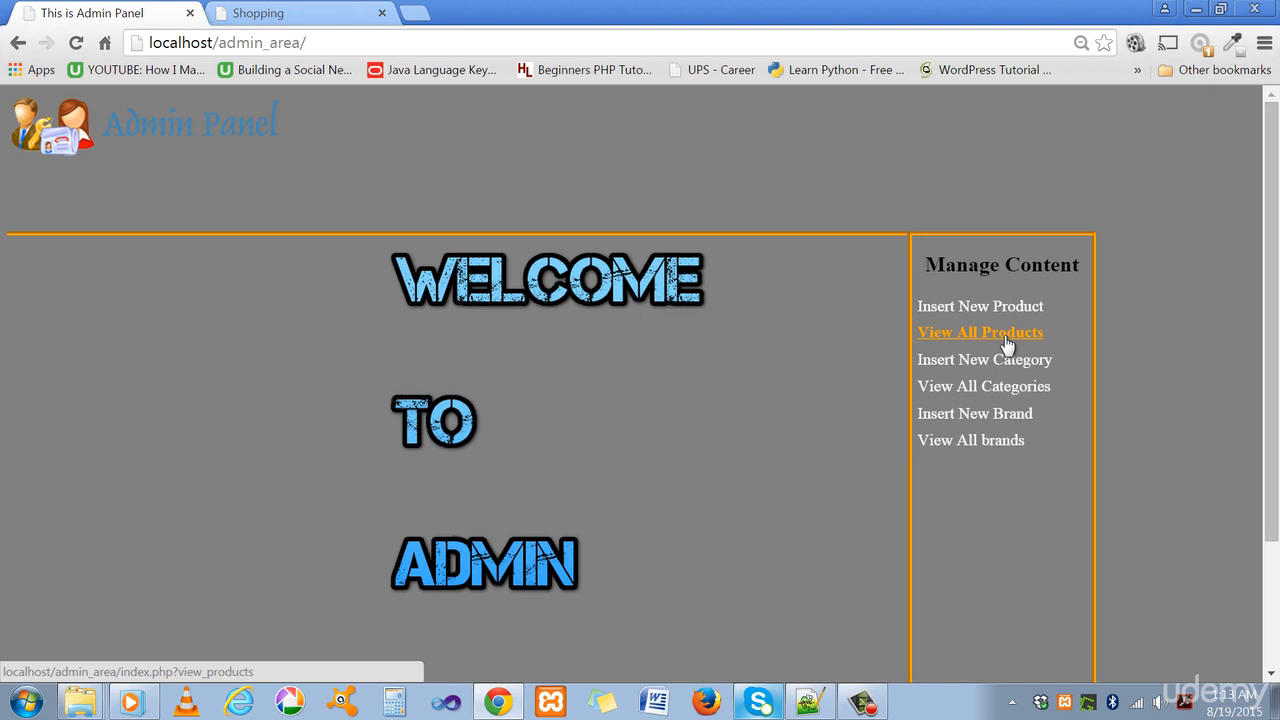
List all products in the admin panel and look at the add-category form
left_click(980, 332)
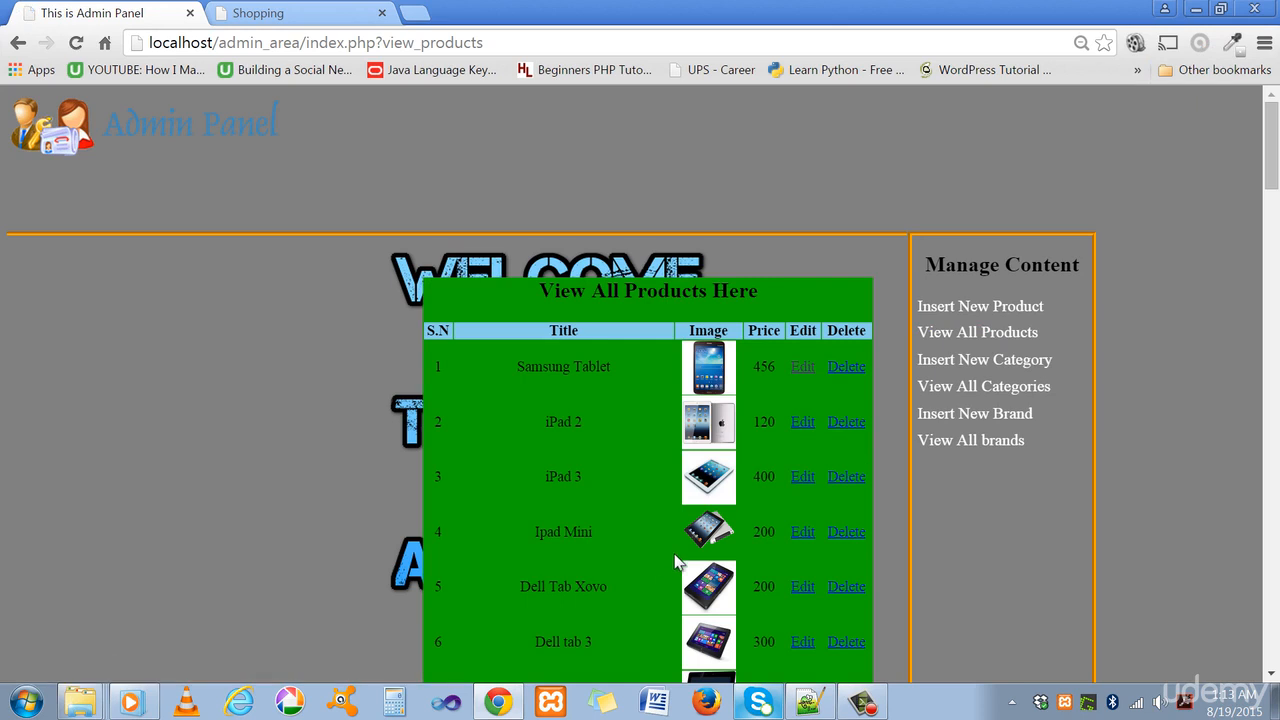
mouse_move(792, 558)
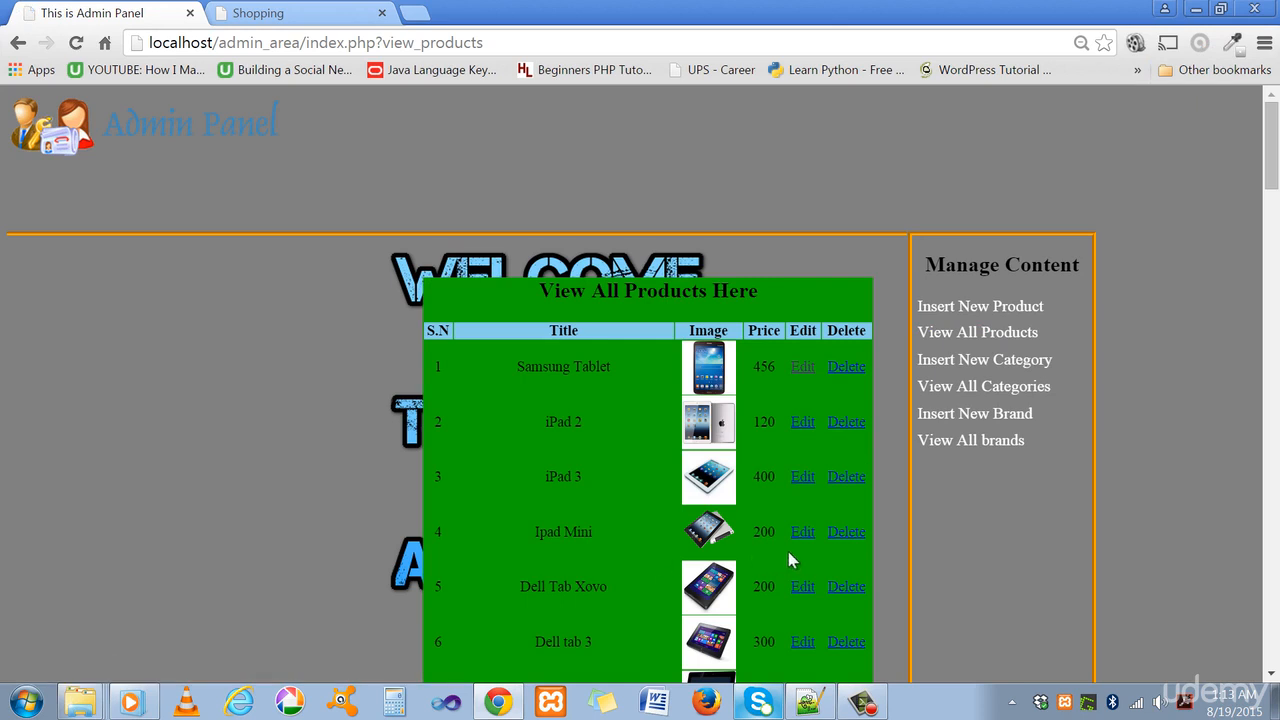
mouse_move(988, 360)
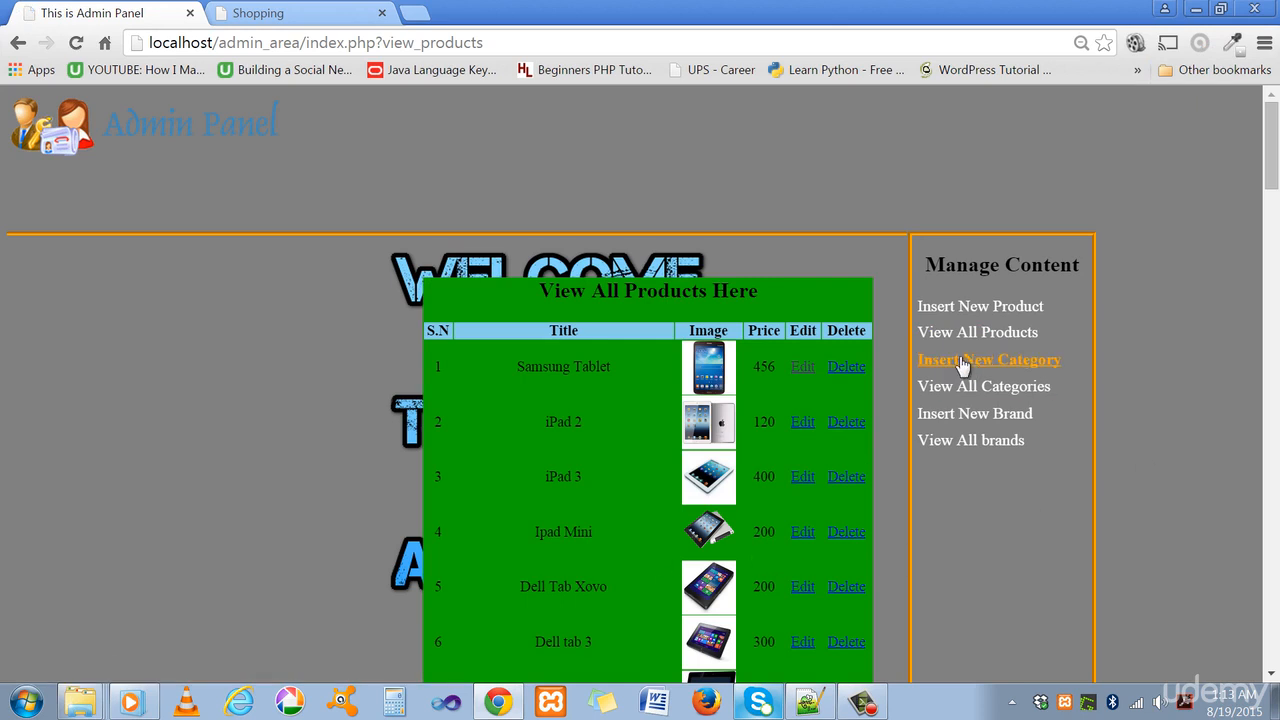
left_click(988, 360)
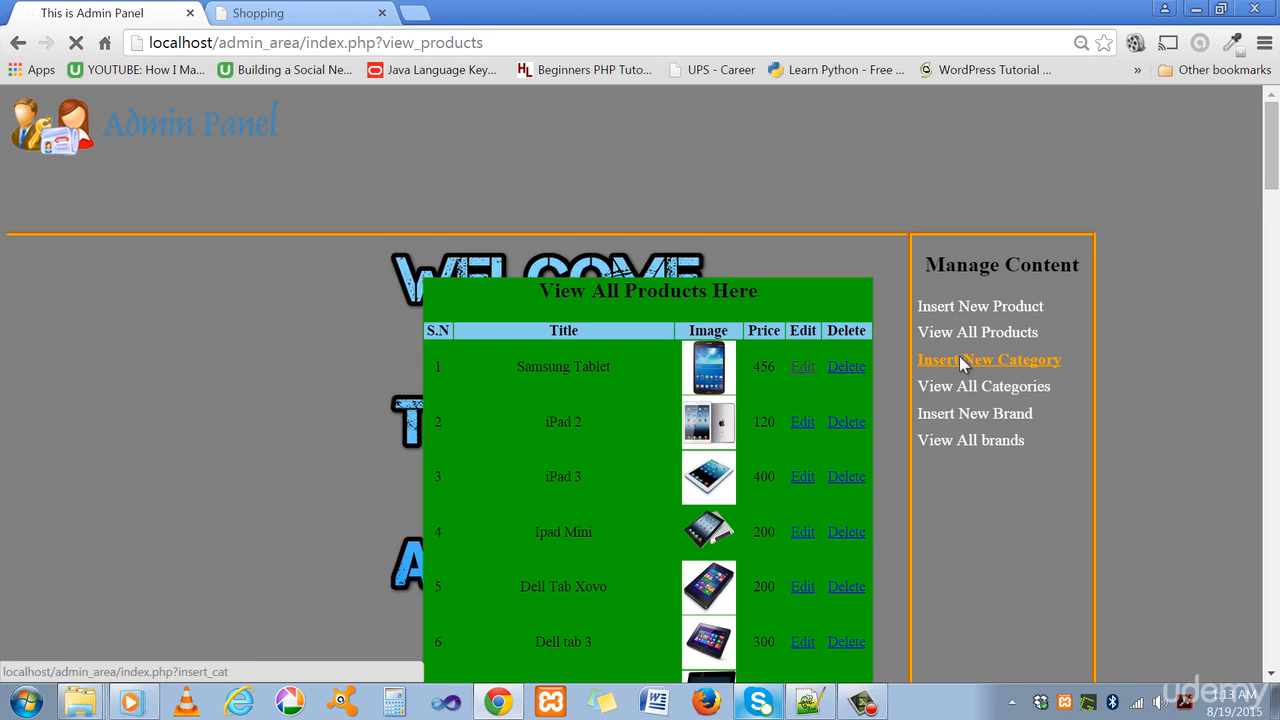
left_click(988, 360)
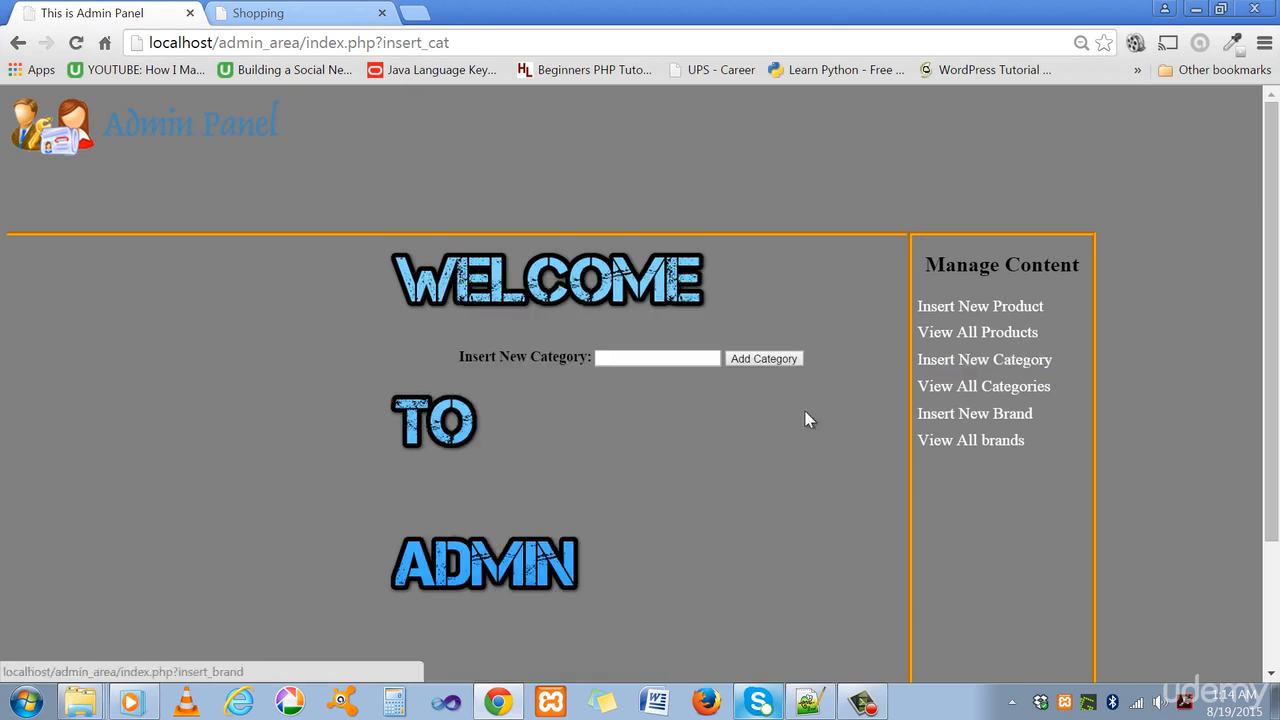
left_click(656, 358)
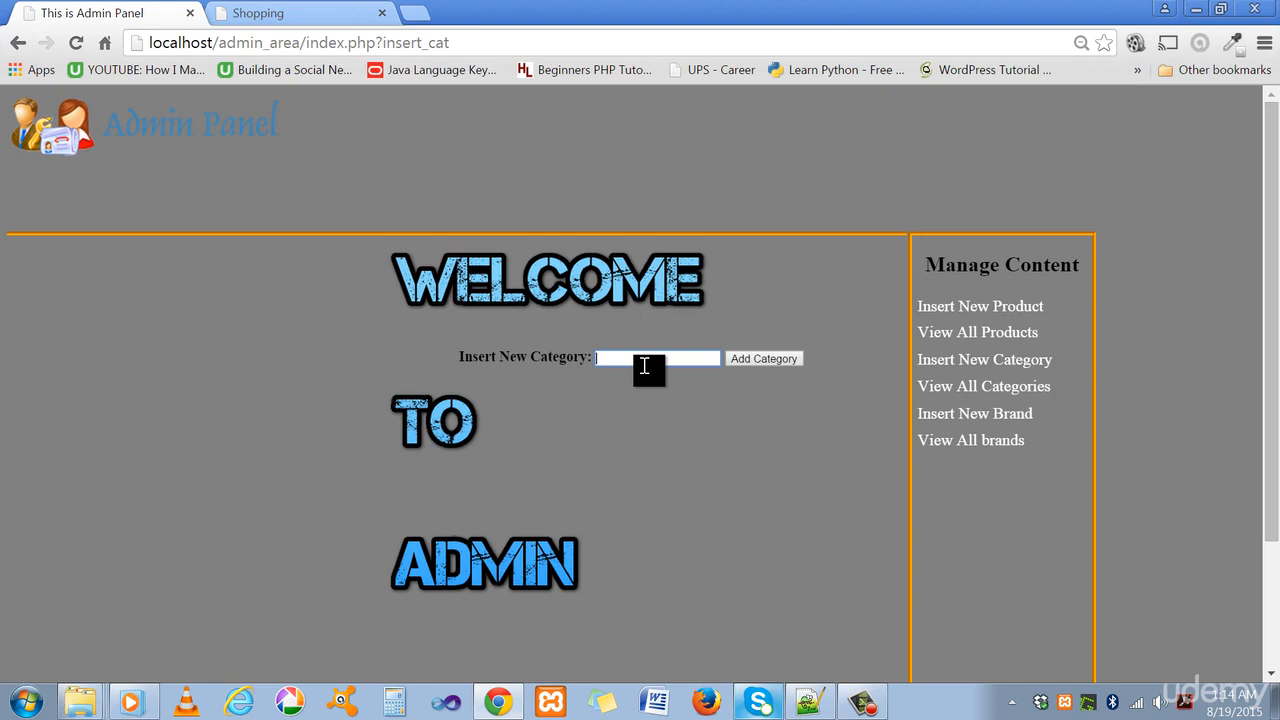
mouse_move(290, 70)
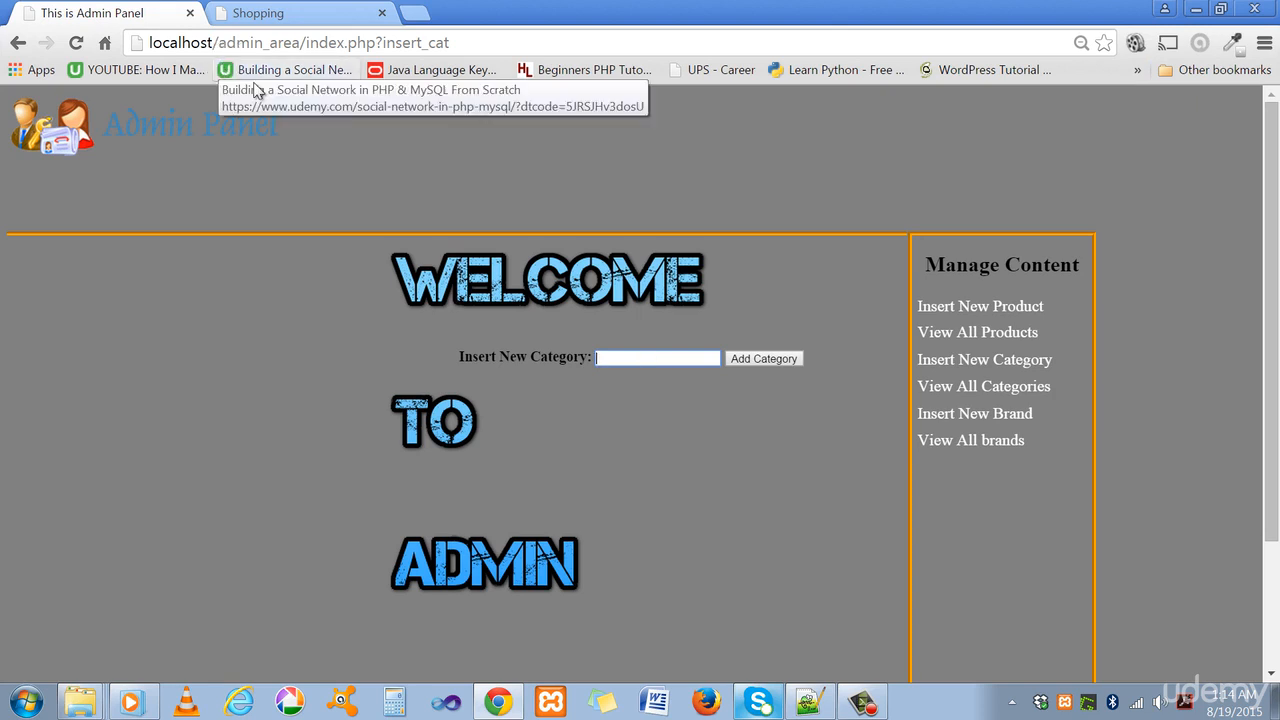
mouse_move(978, 412)
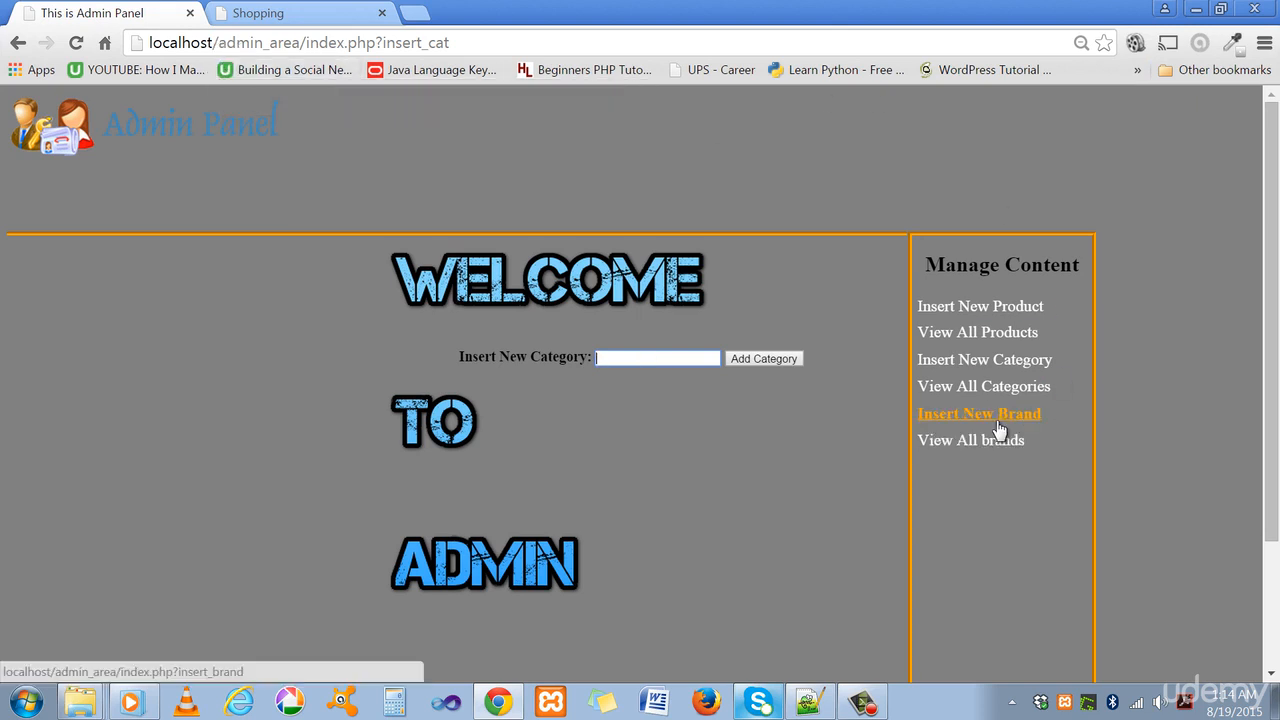
mouse_move(972, 440)
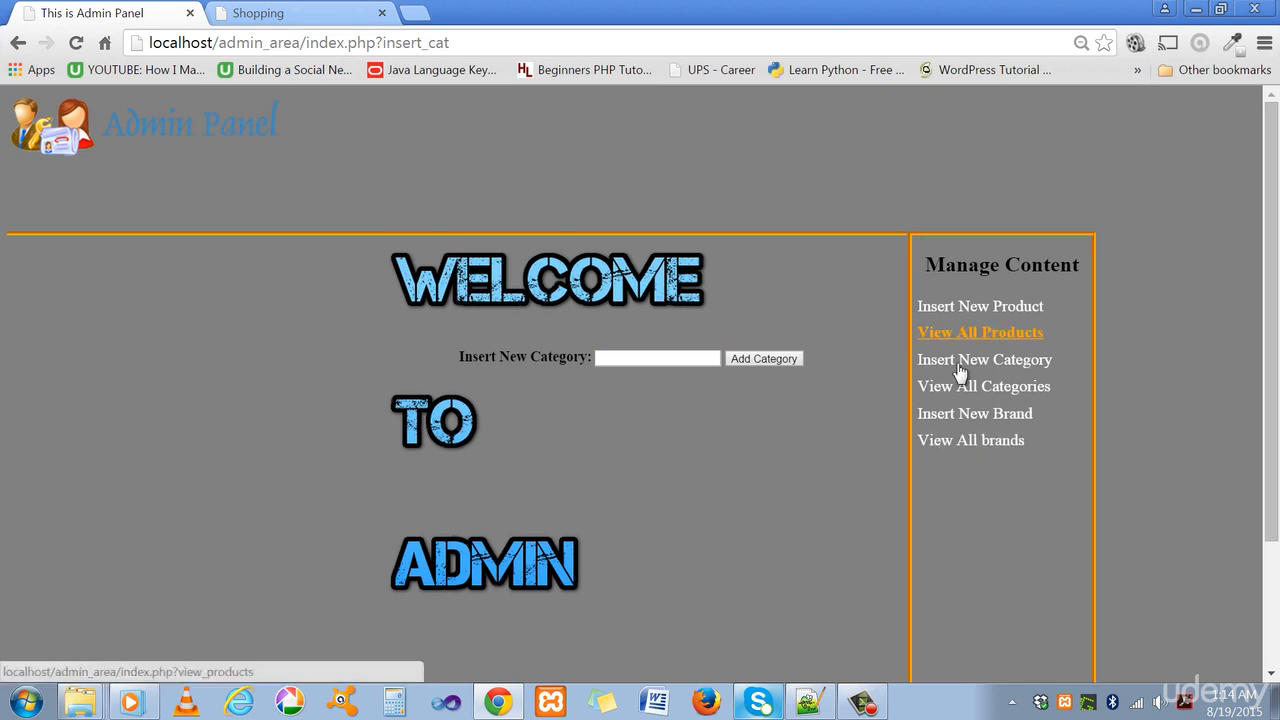
View all nine brands in the admin panel, then return to the Shopping storefront
left_click(970, 440)
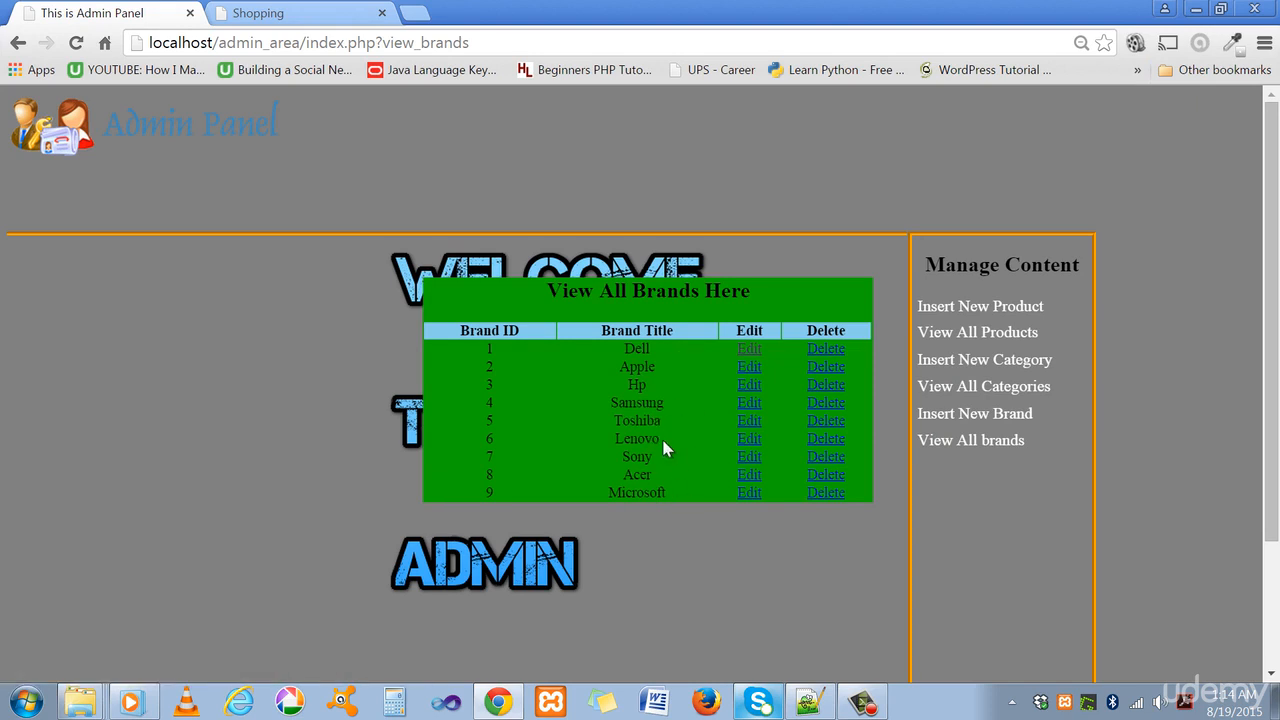
mouse_move(650, 452)
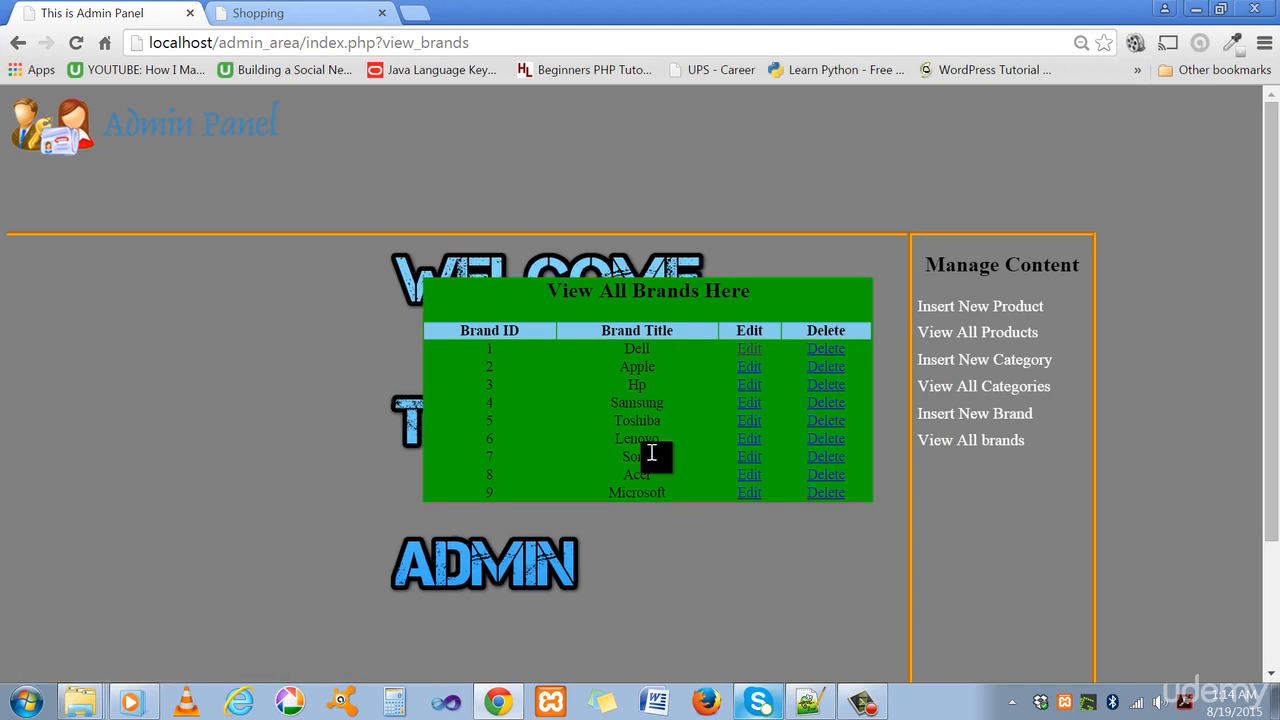
mouse_move(664, 488)
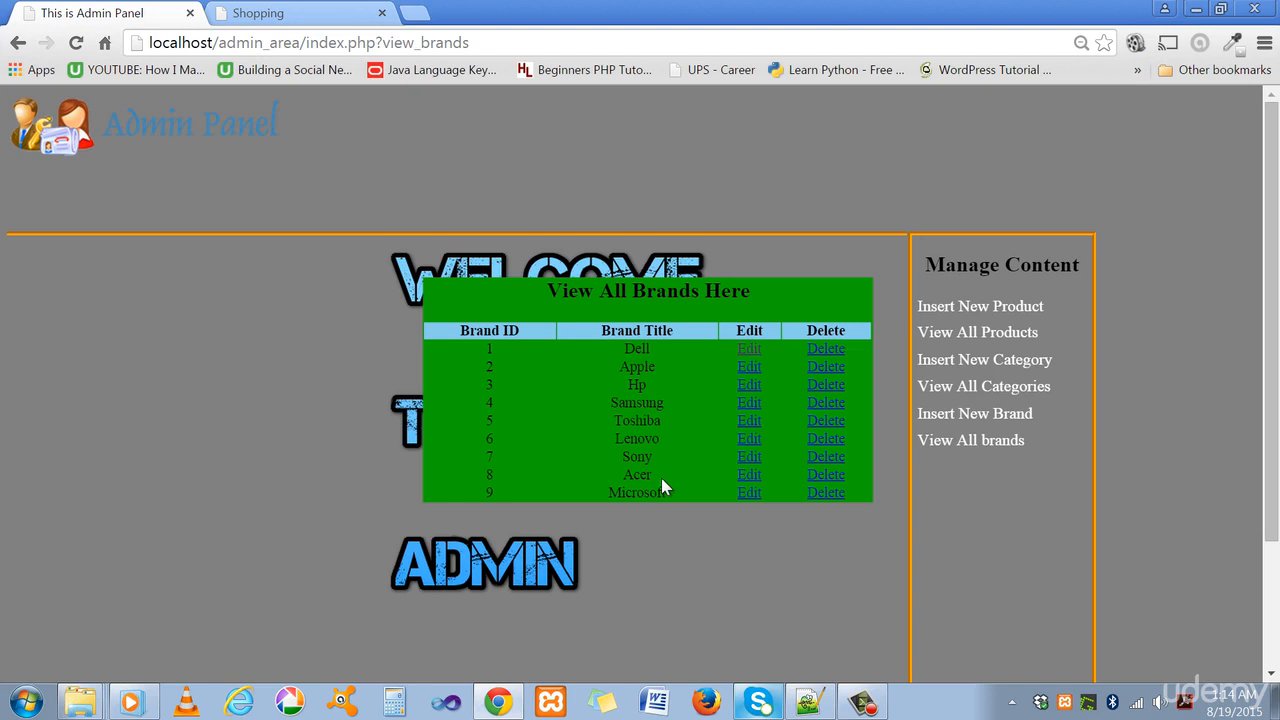
mouse_move(1080, 608)
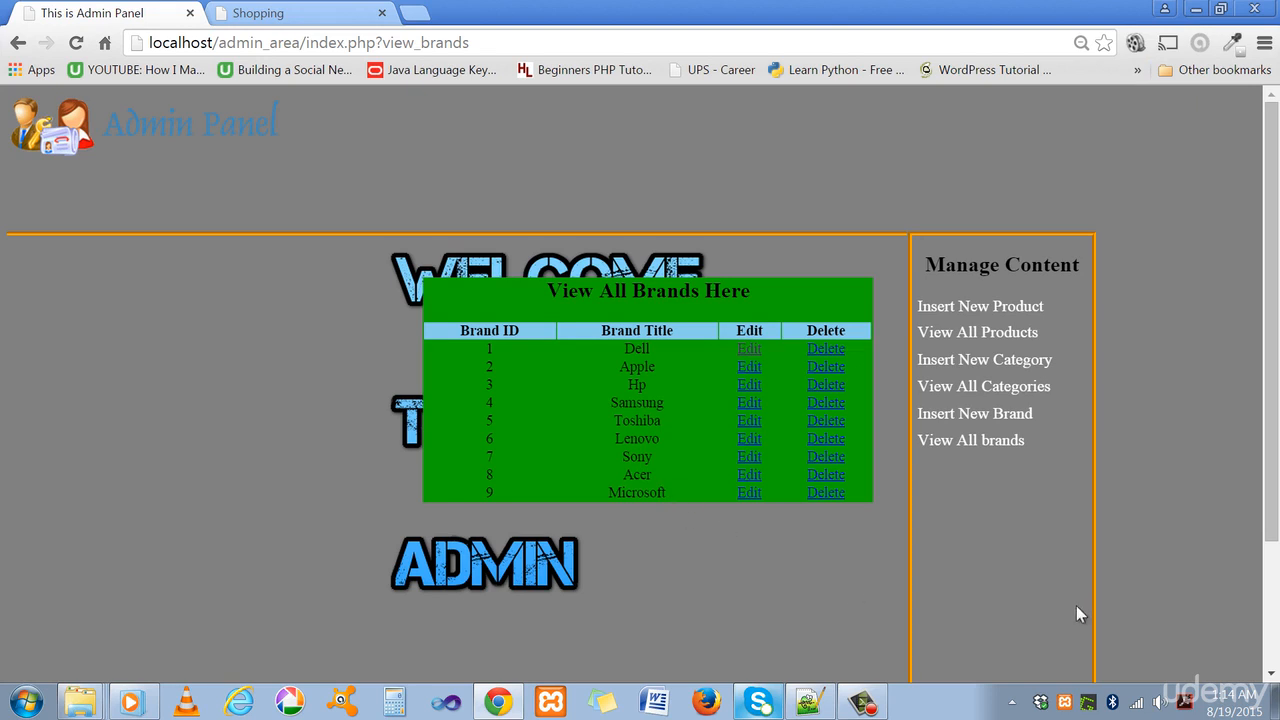
mouse_move(1024, 624)
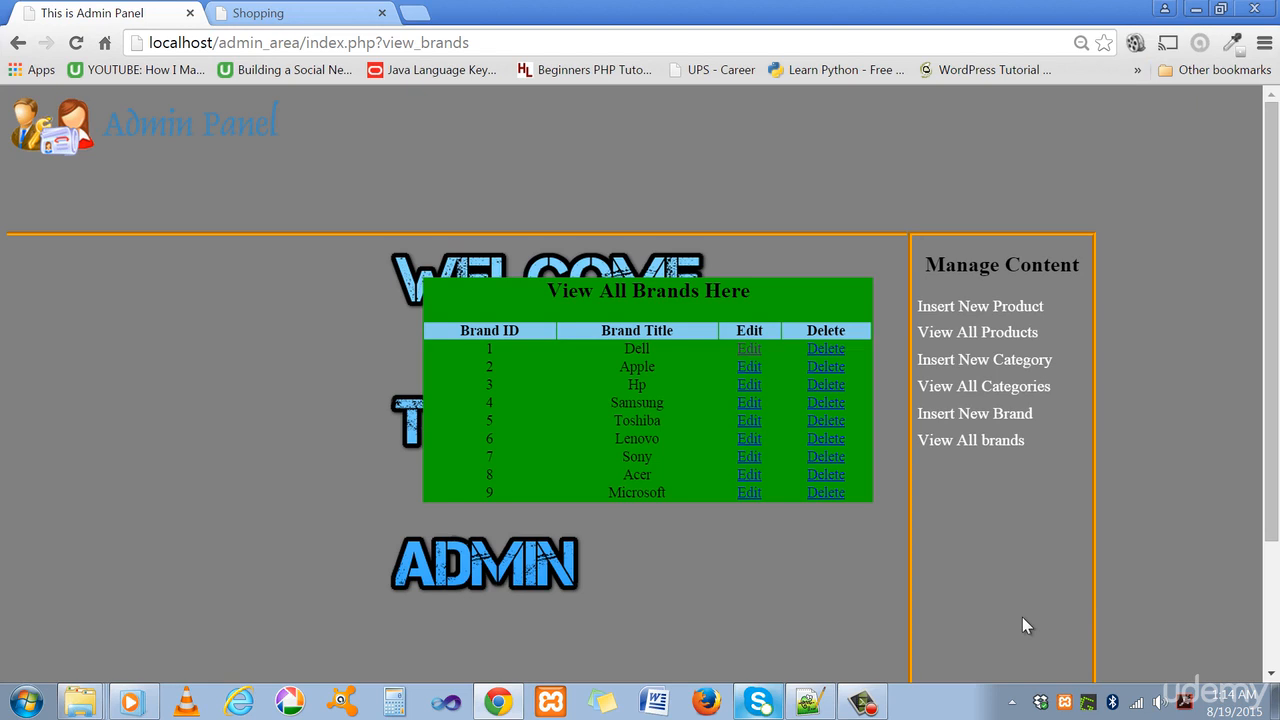
left_click(264, 12)
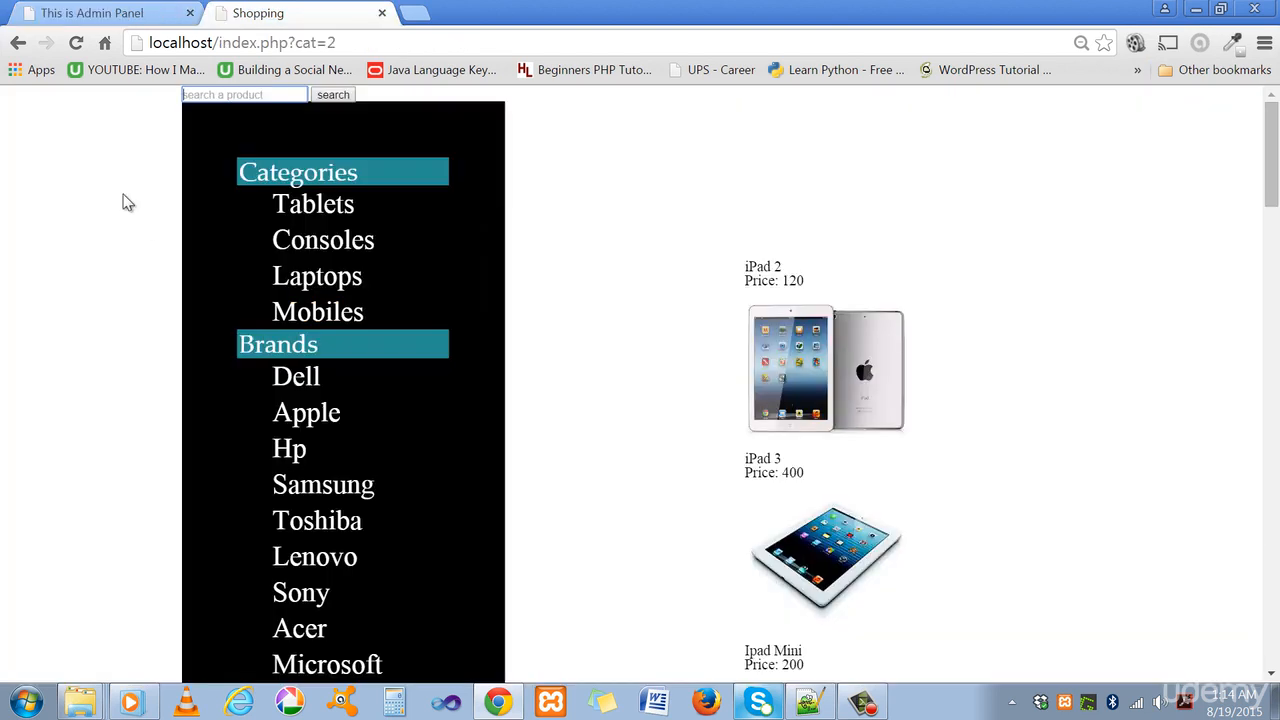
mouse_move(296, 376)
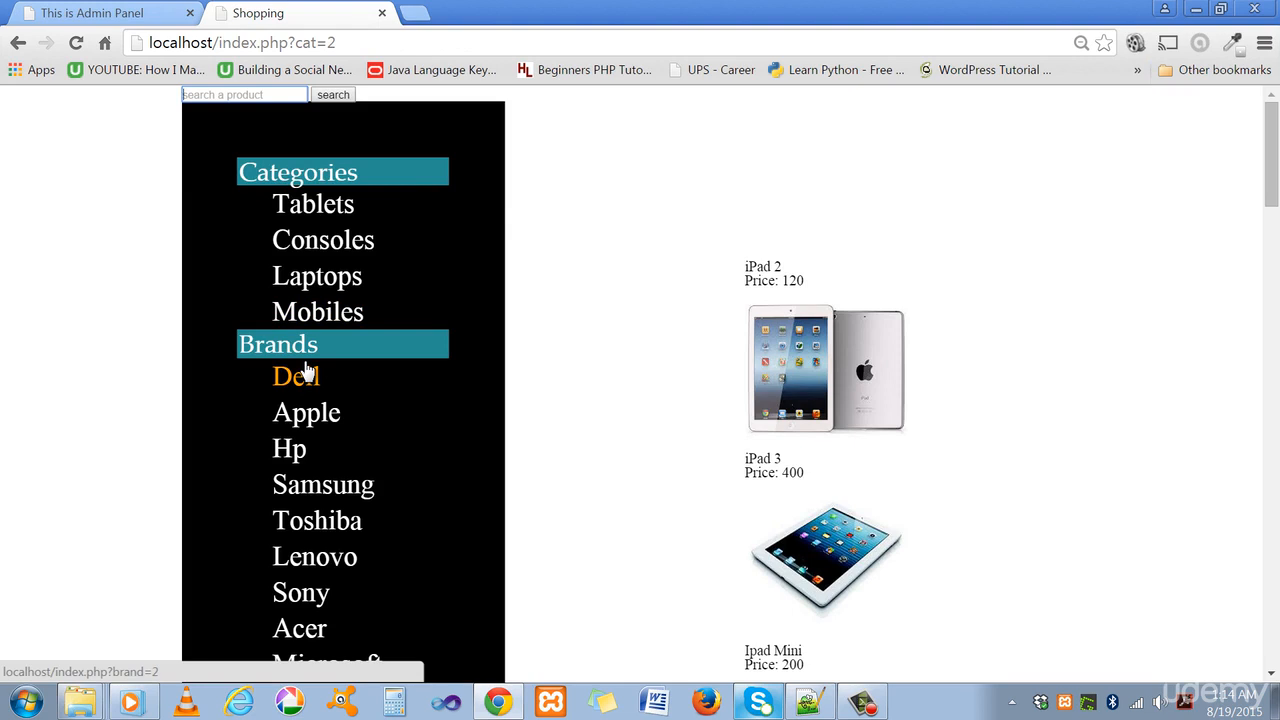
mouse_move(330, 388)
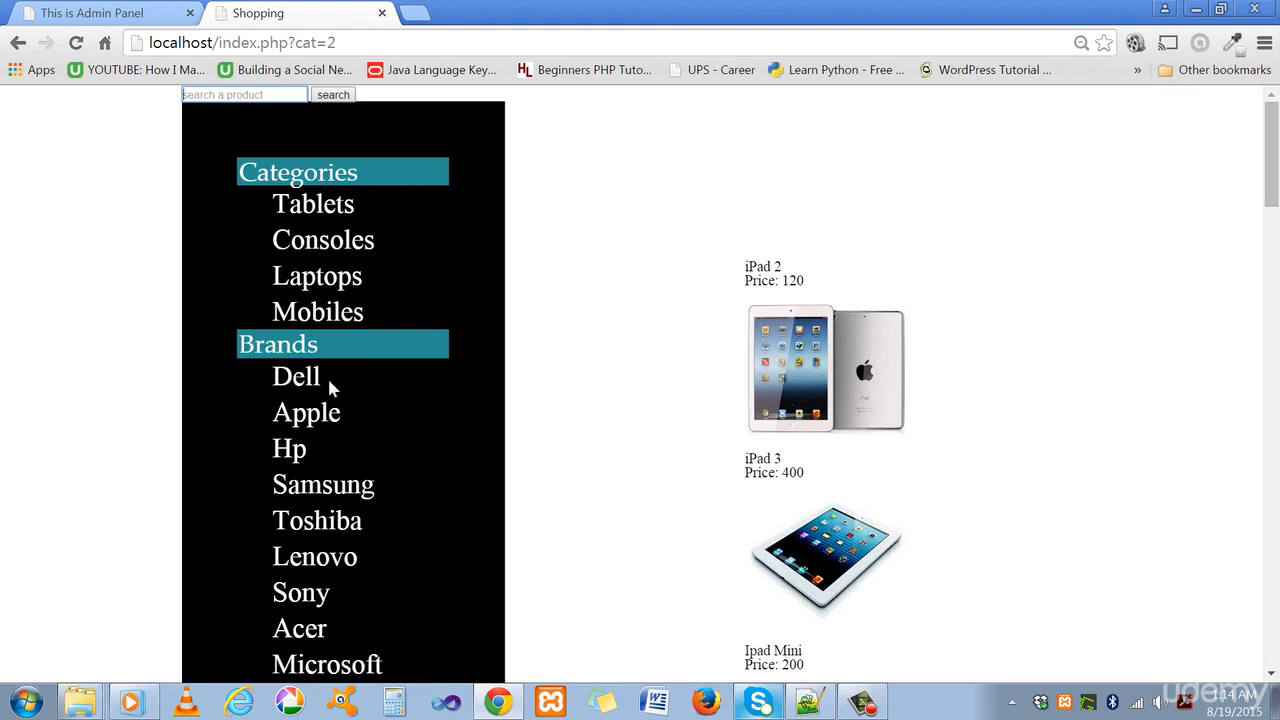
mouse_move(312, 204)
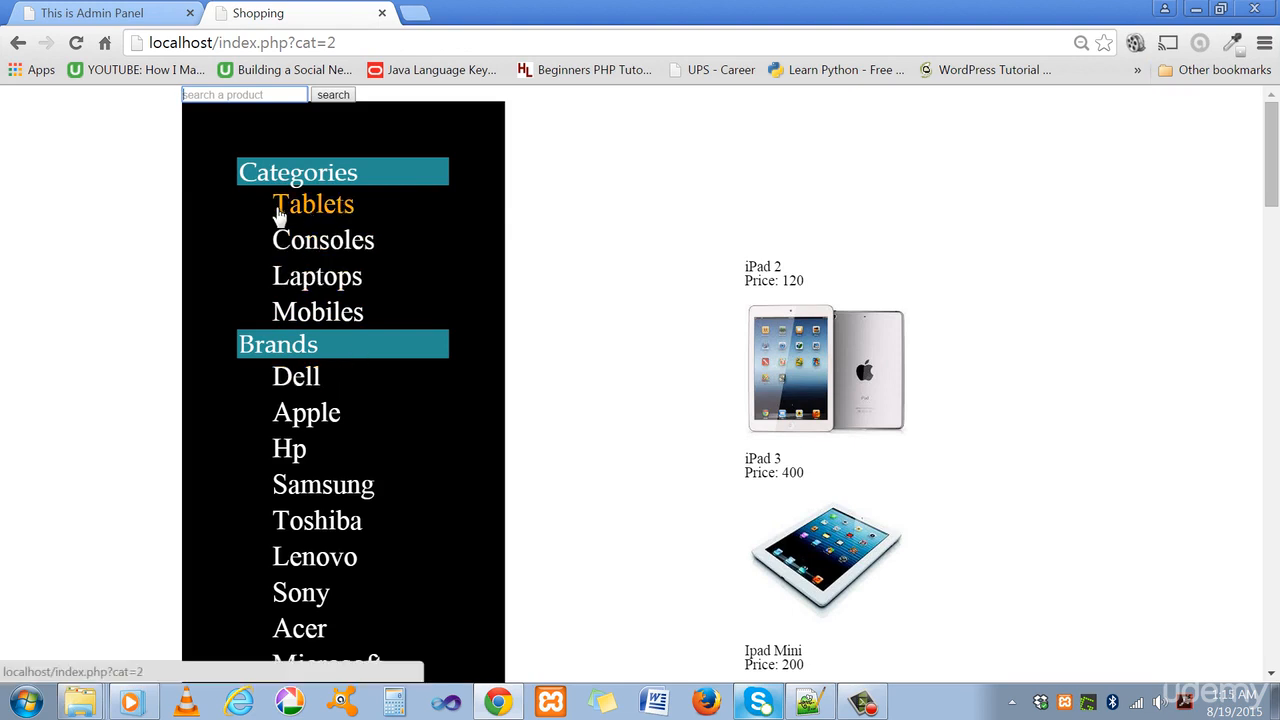
mouse_move(670, 462)
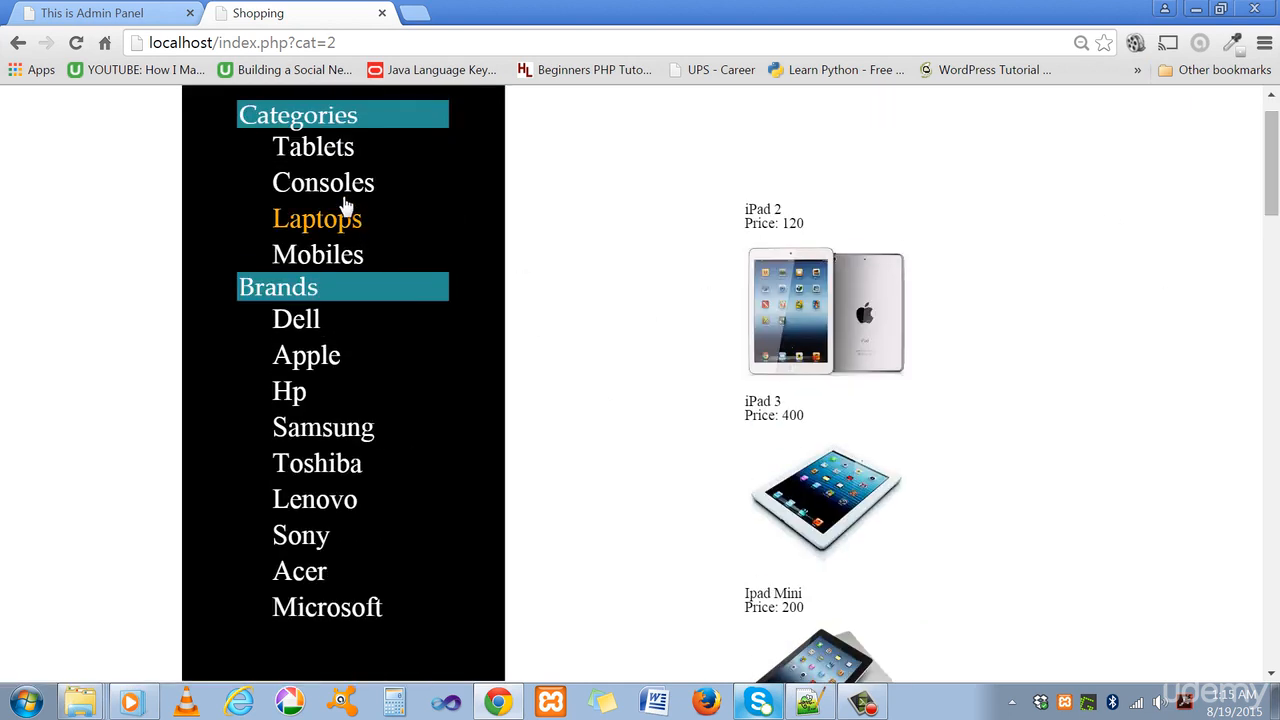
Filter the storefront to the Consoles category, then to Dell brand products only
left_click(324, 182)
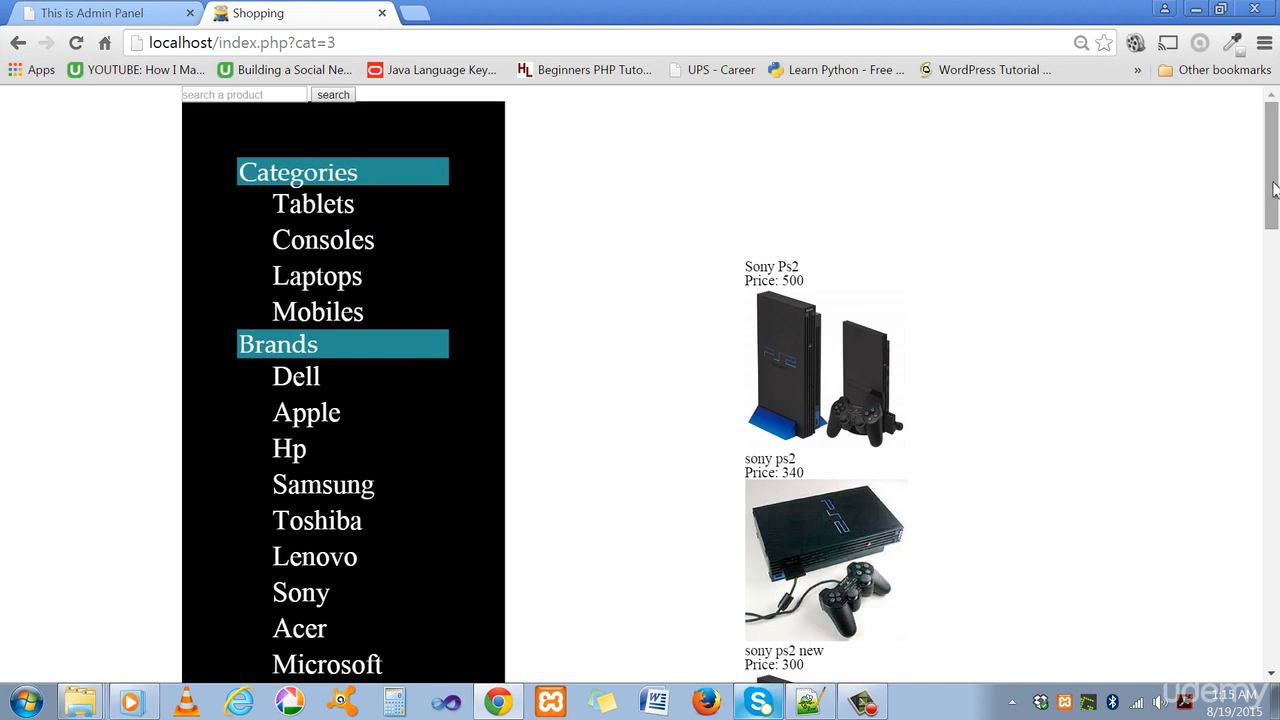
mouse_move(296, 376)
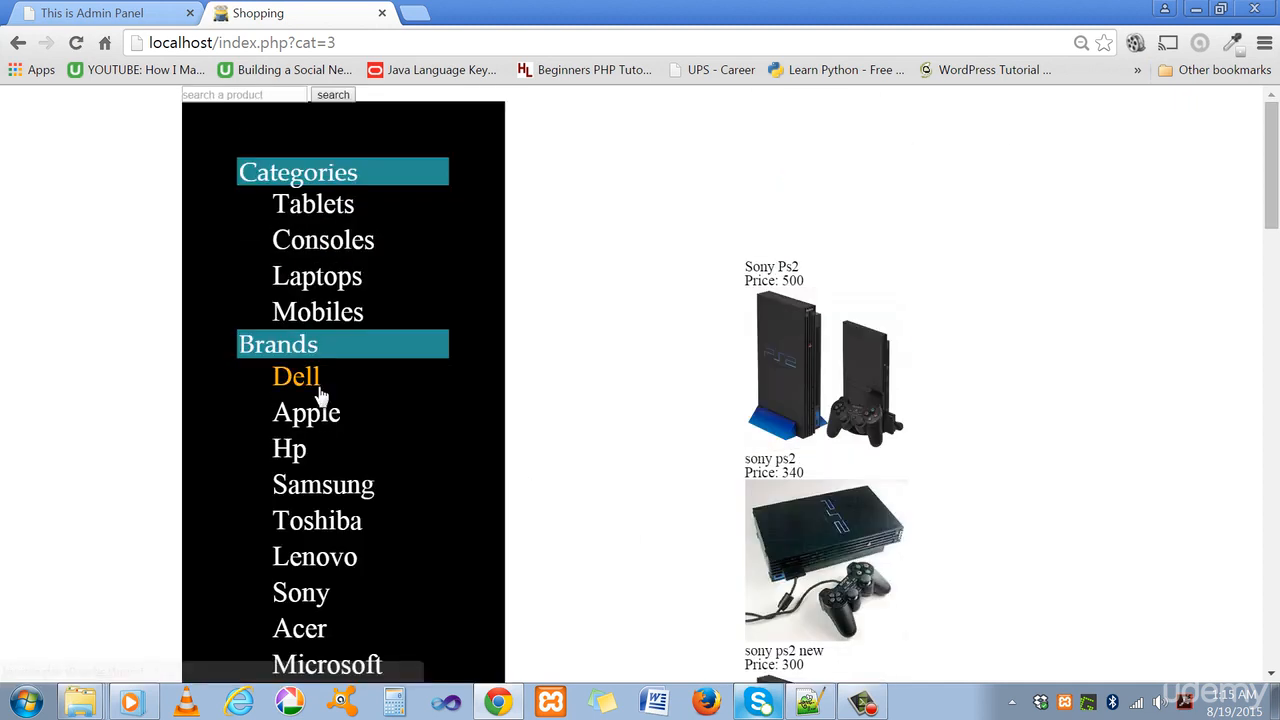
mouse_move(316, 312)
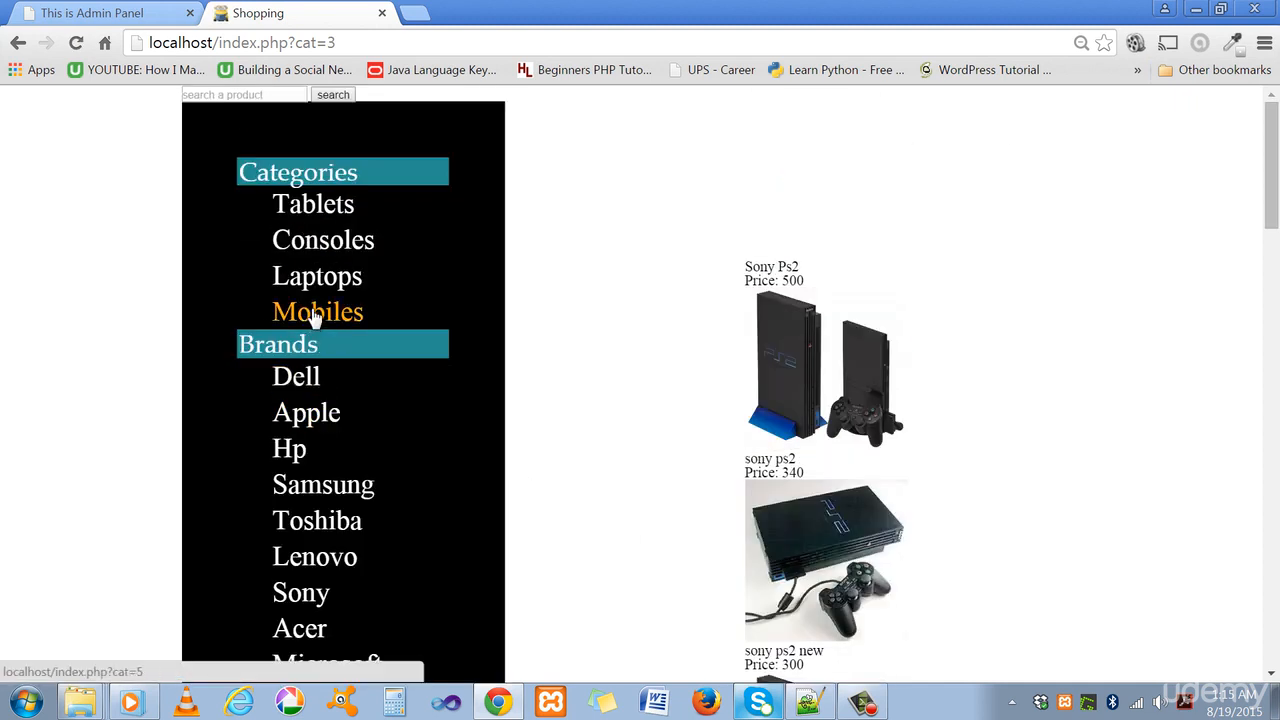
mouse_move(306, 412)
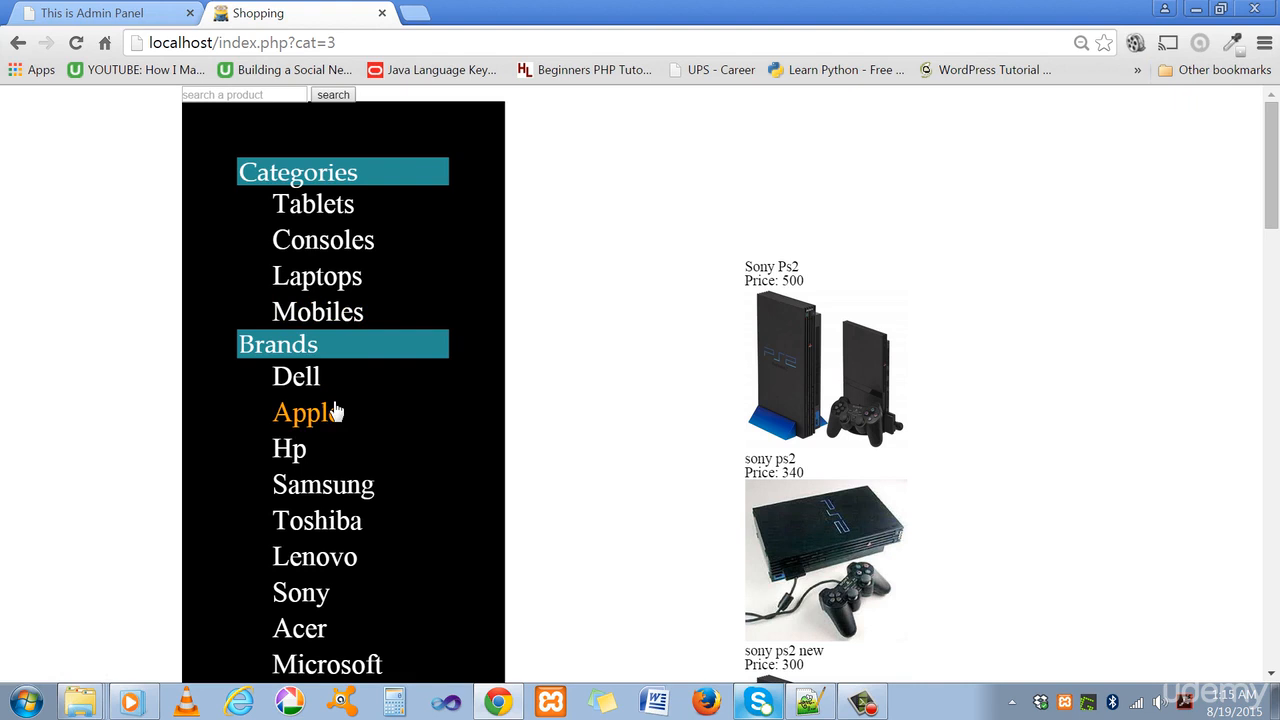
mouse_move(296, 376)
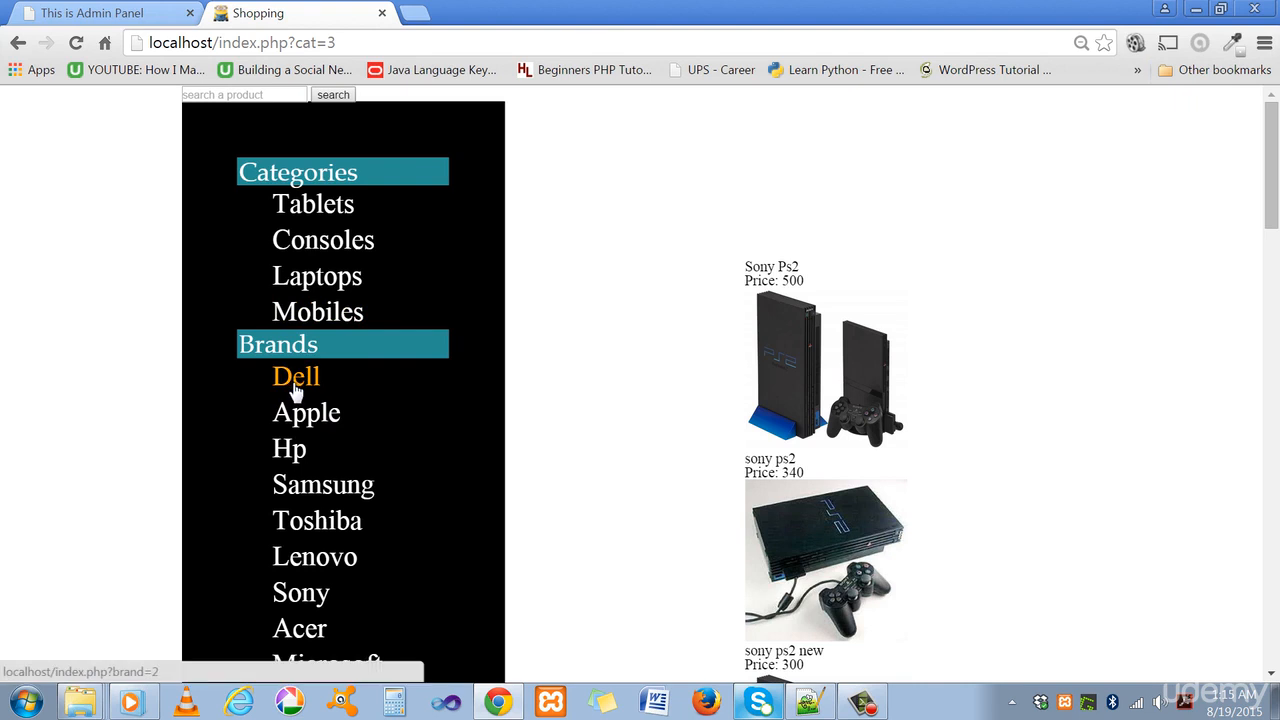
mouse_move(288, 448)
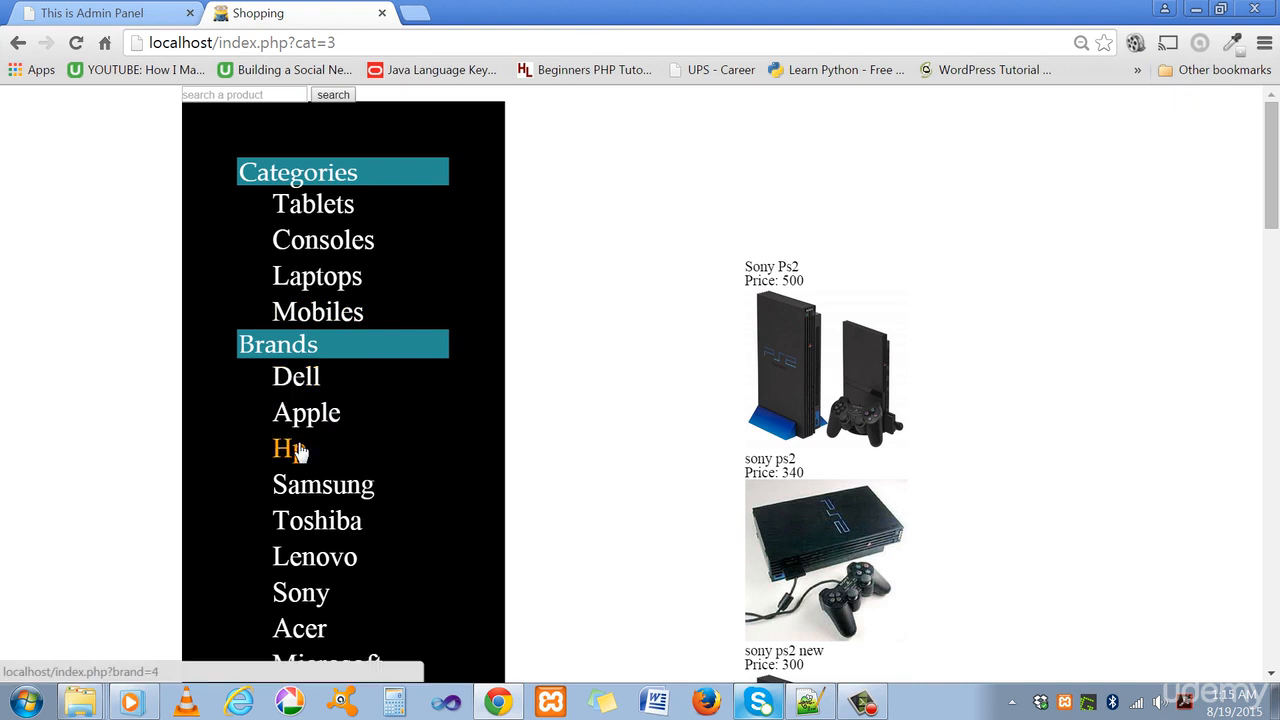
mouse_move(296, 376)
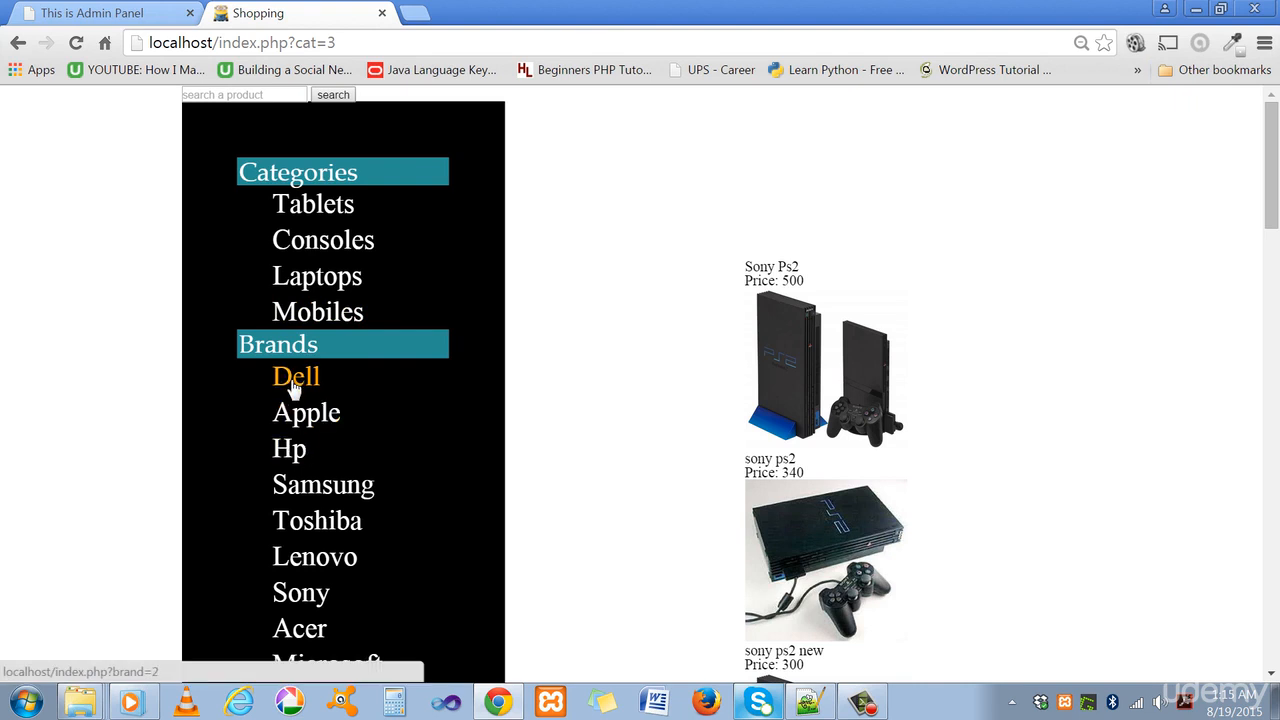
left_click(296, 376)
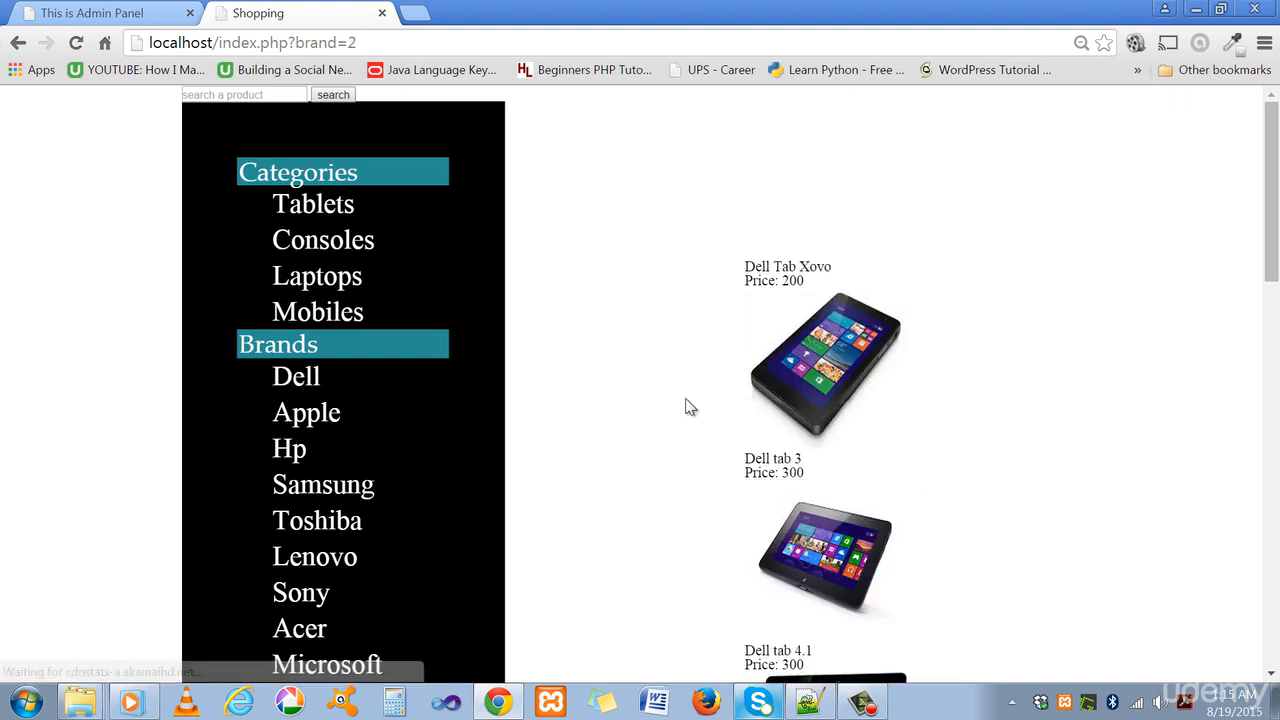
Show Lenovo brand products, then Sony products, scrolling through the Sony listing
scroll("down", 3)
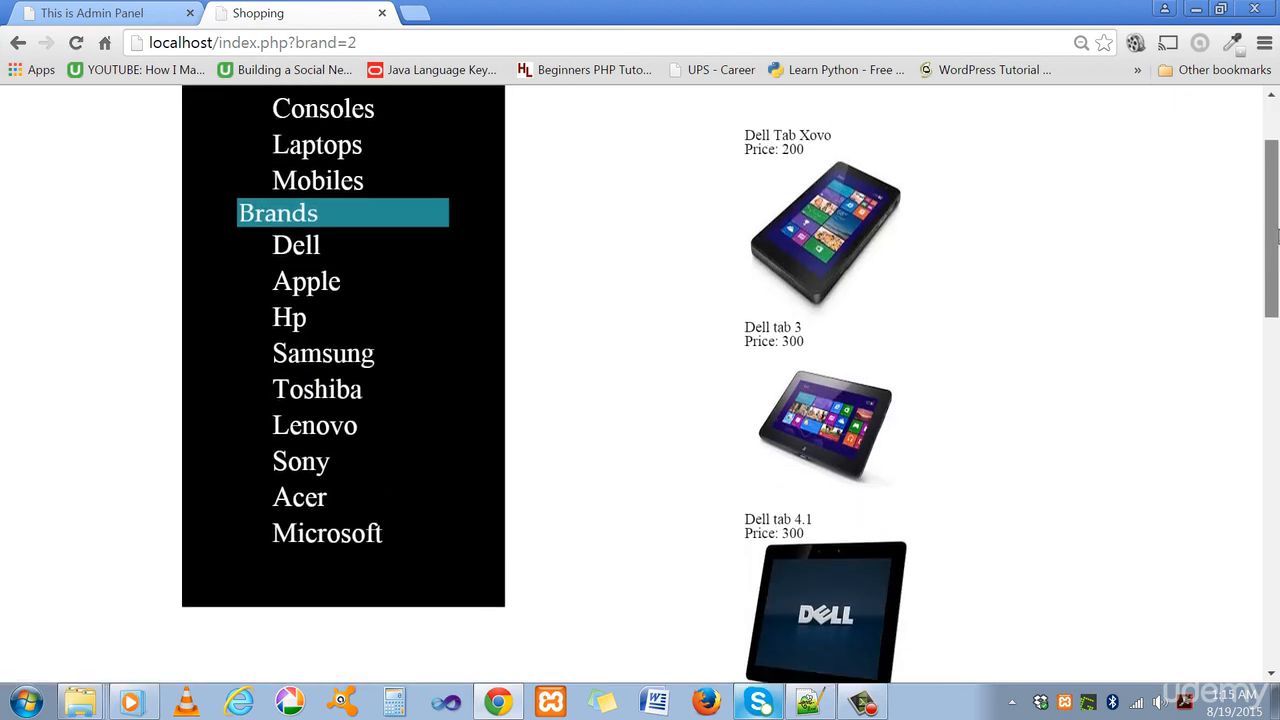
scroll("up", 3)
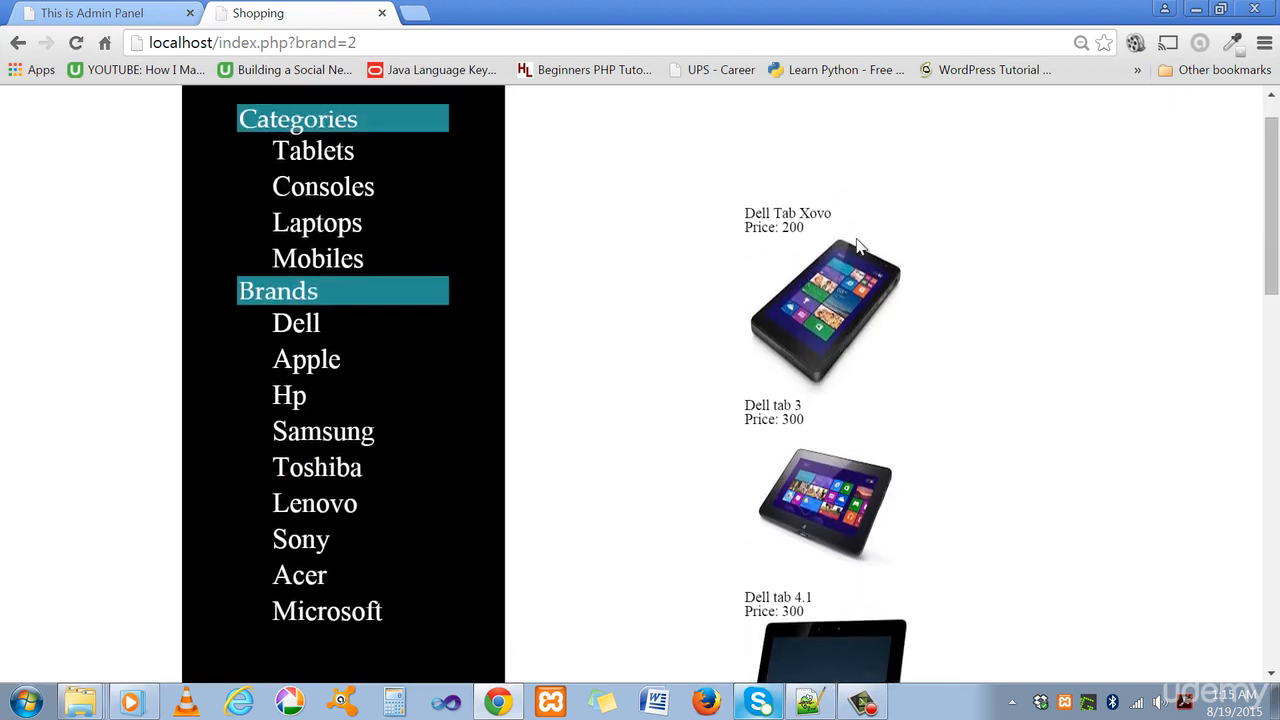
mouse_move(704, 280)
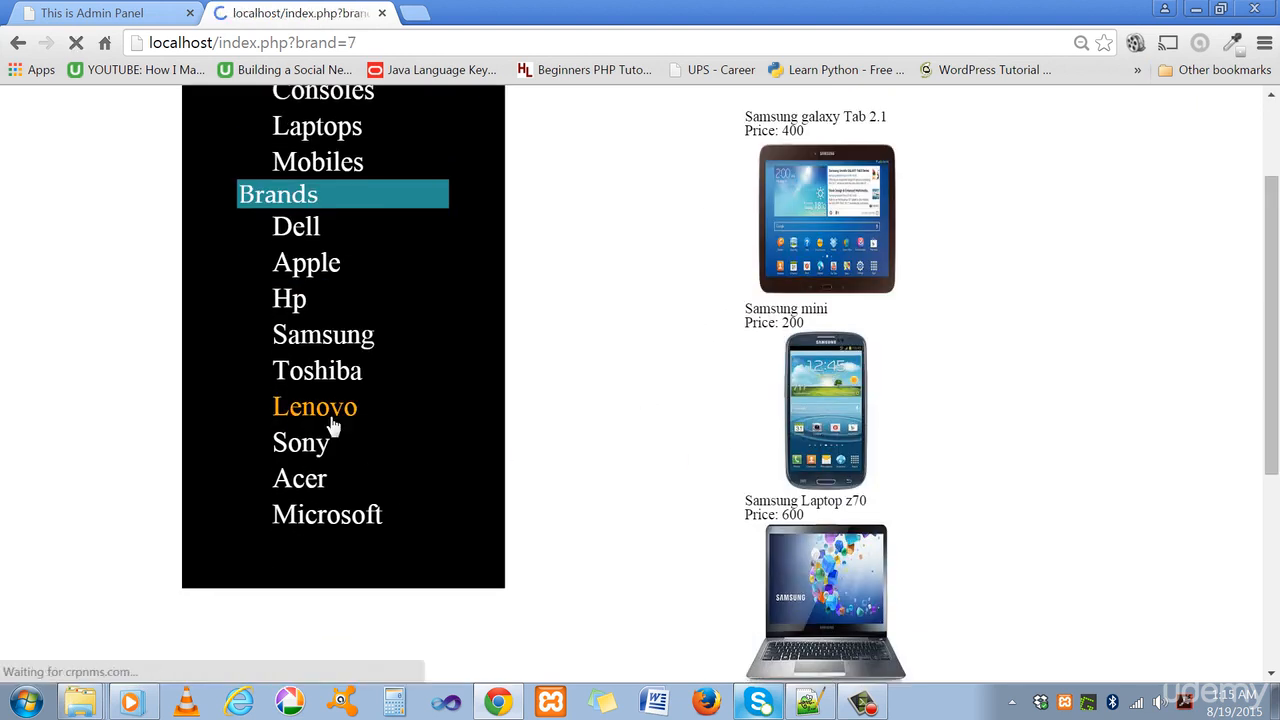
left_click(314, 406)
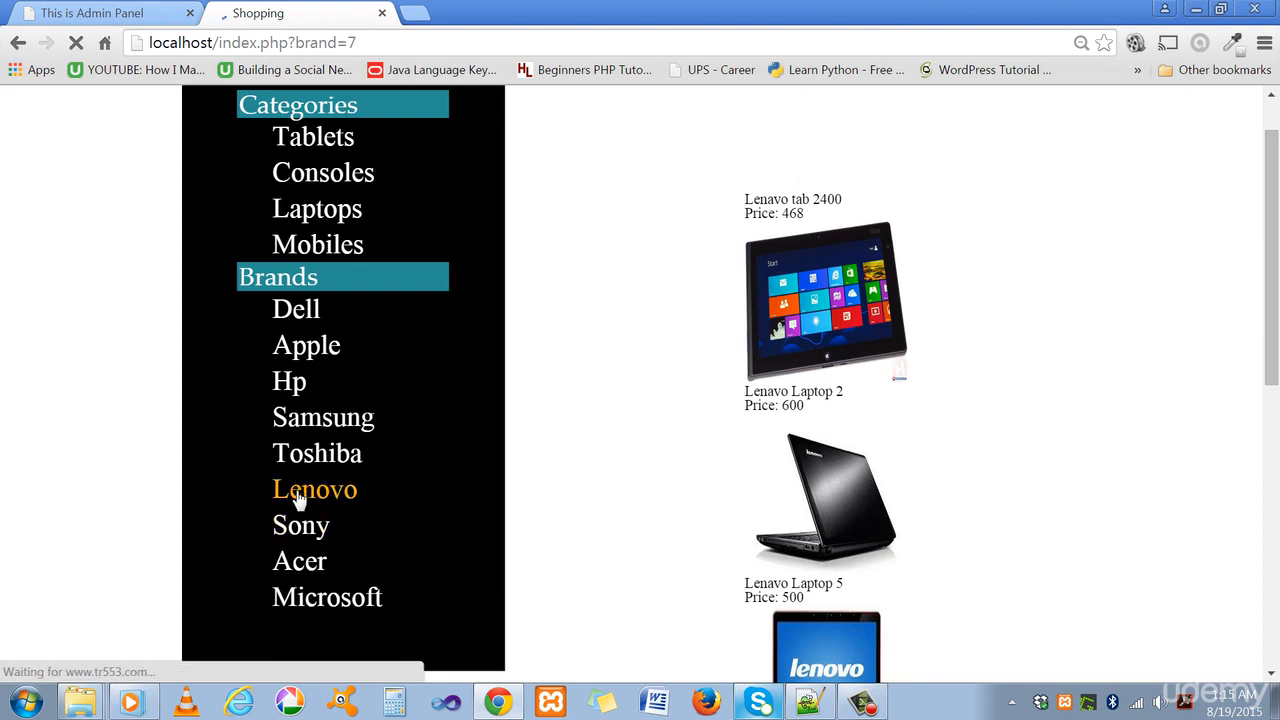
mouse_move(824, 608)
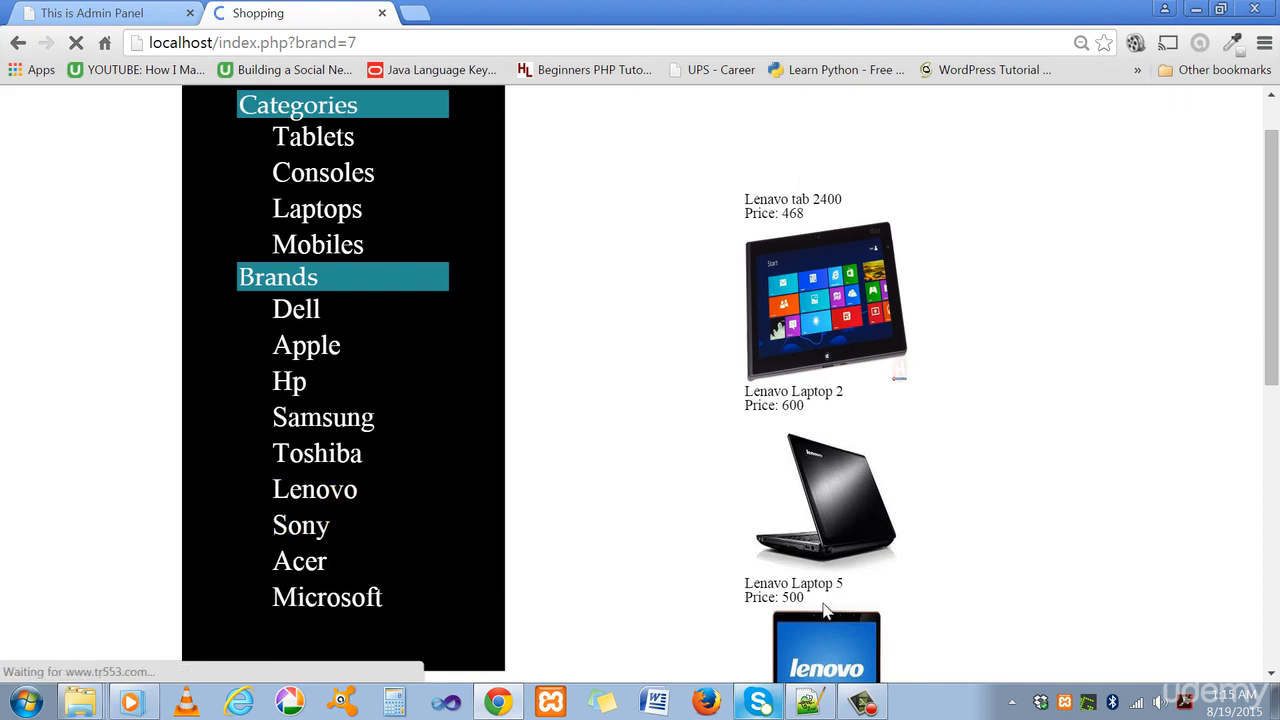
left_click(300, 524)
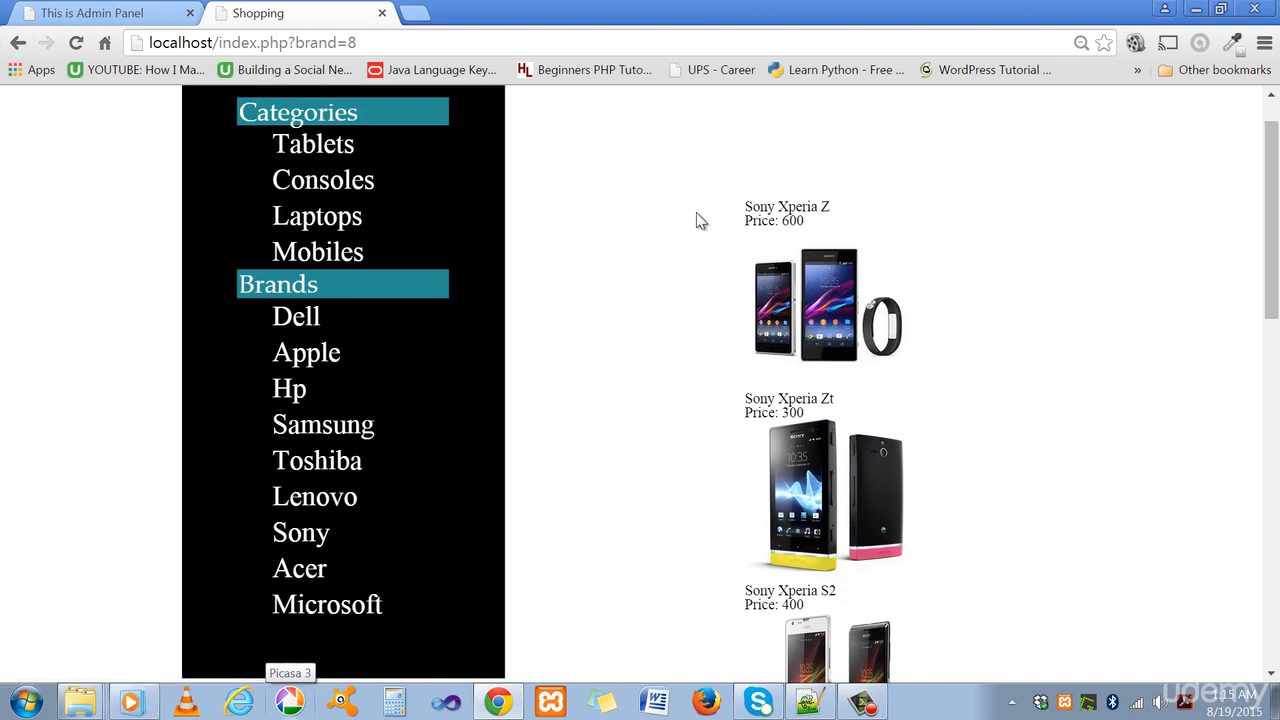
mouse_move(1248, 224)
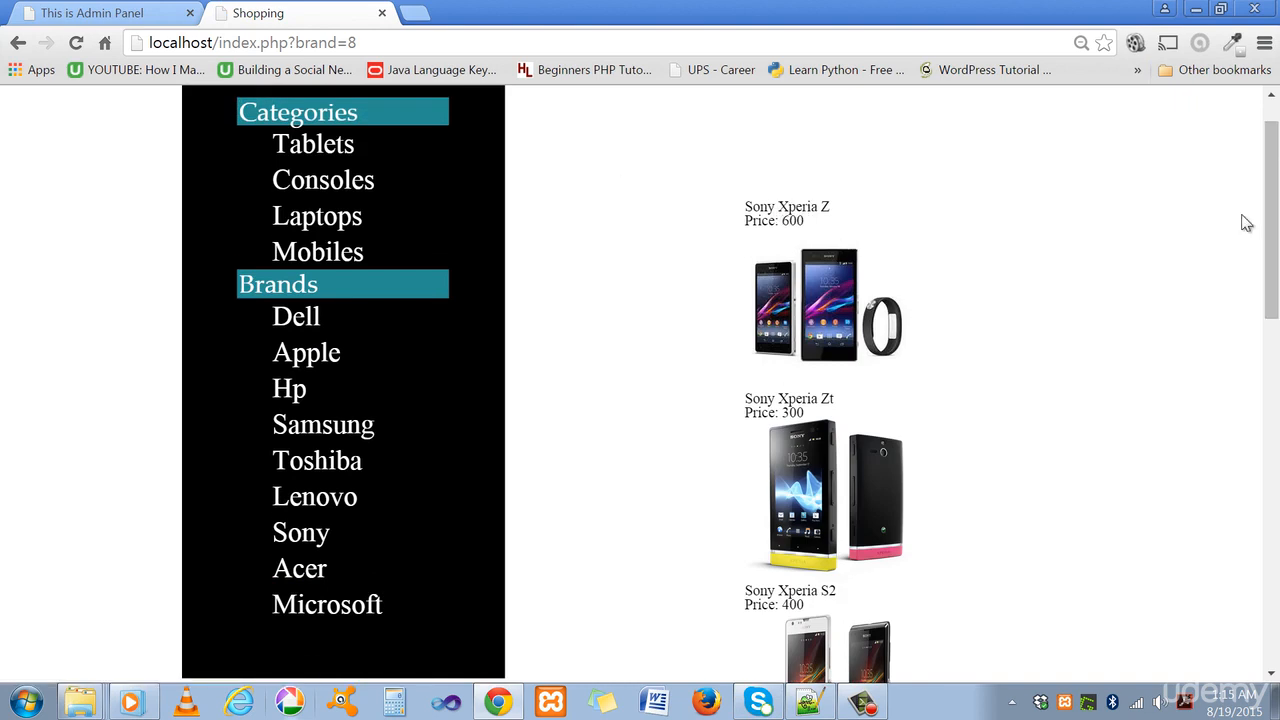
scroll("down", 3)
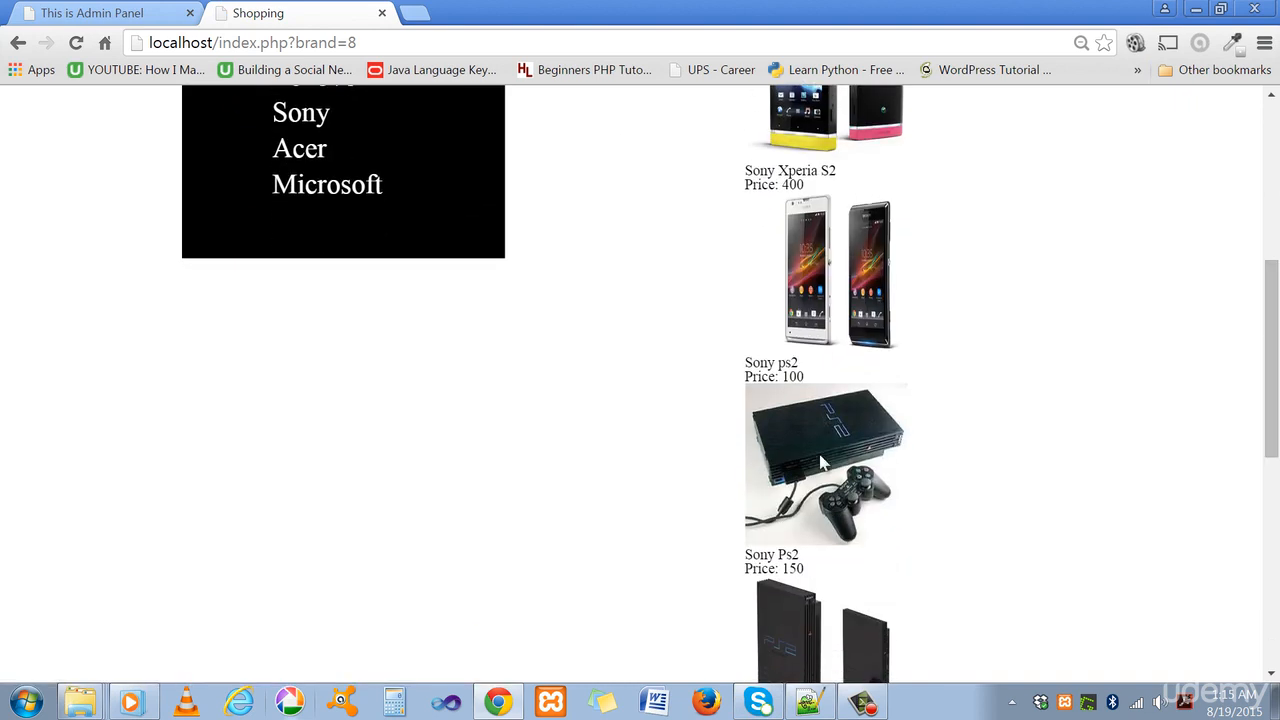
mouse_move(1272, 410)
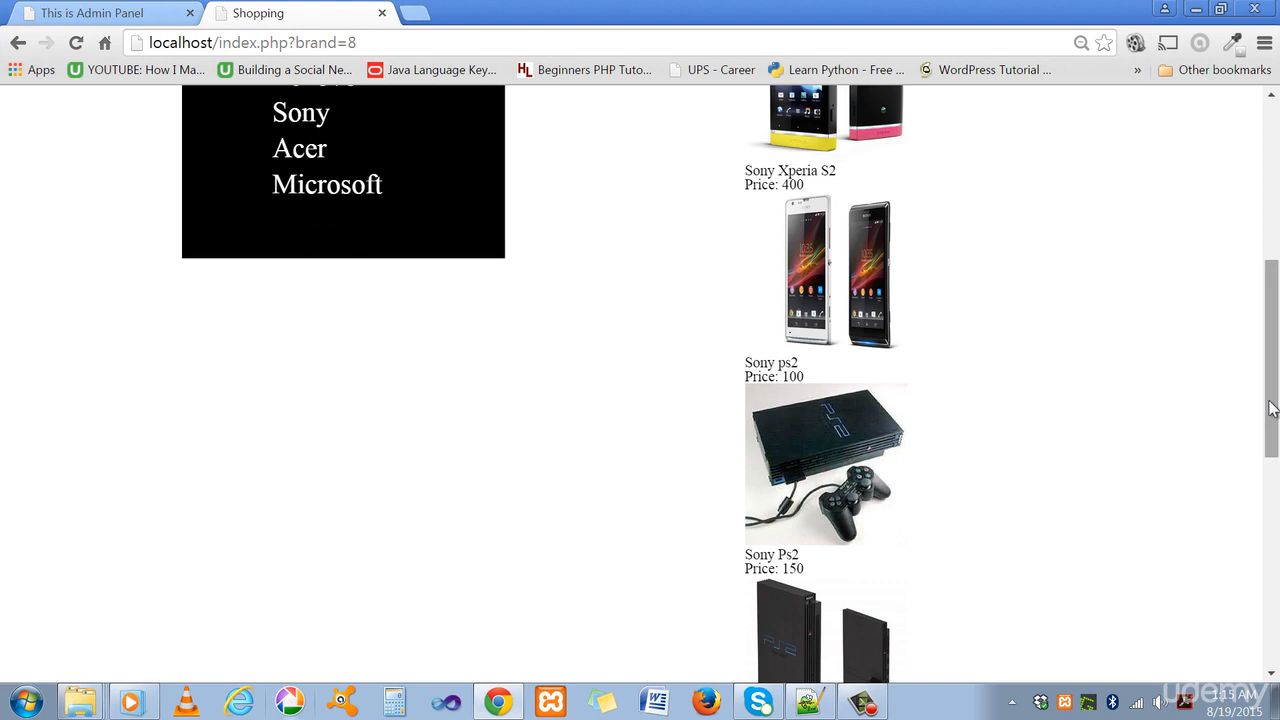
scroll("up", 3)
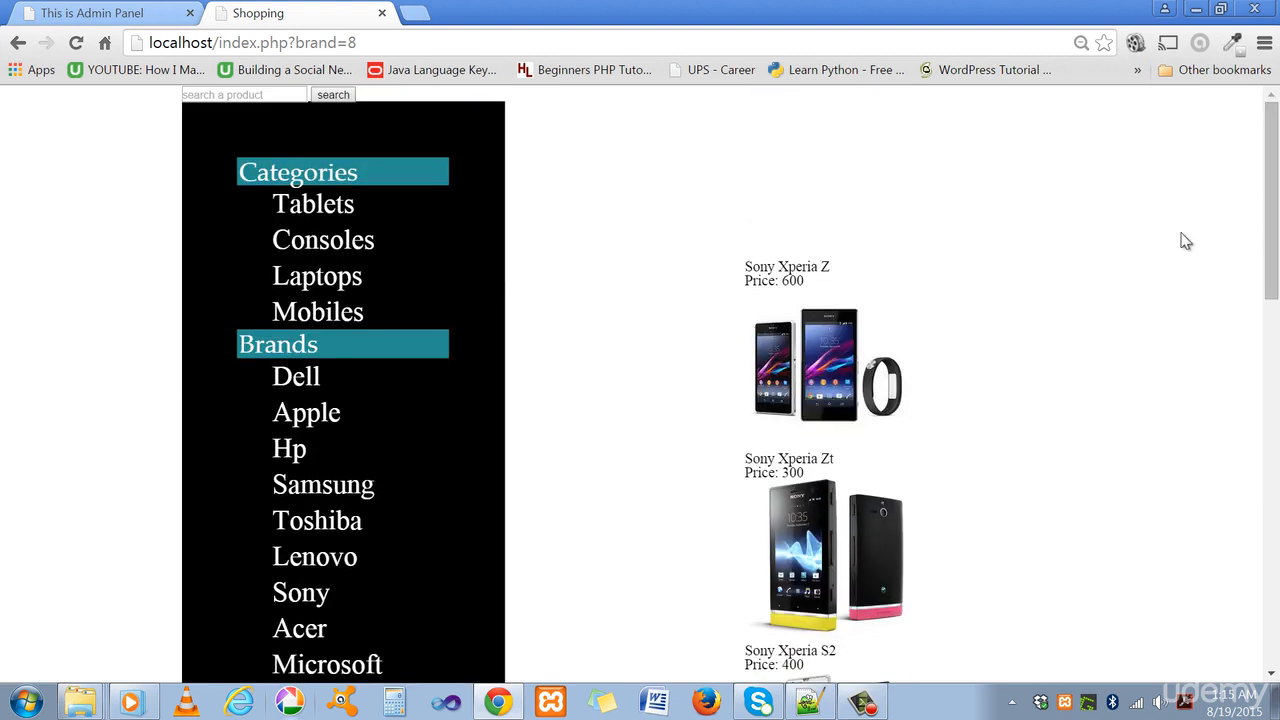
mouse_move(1216, 420)
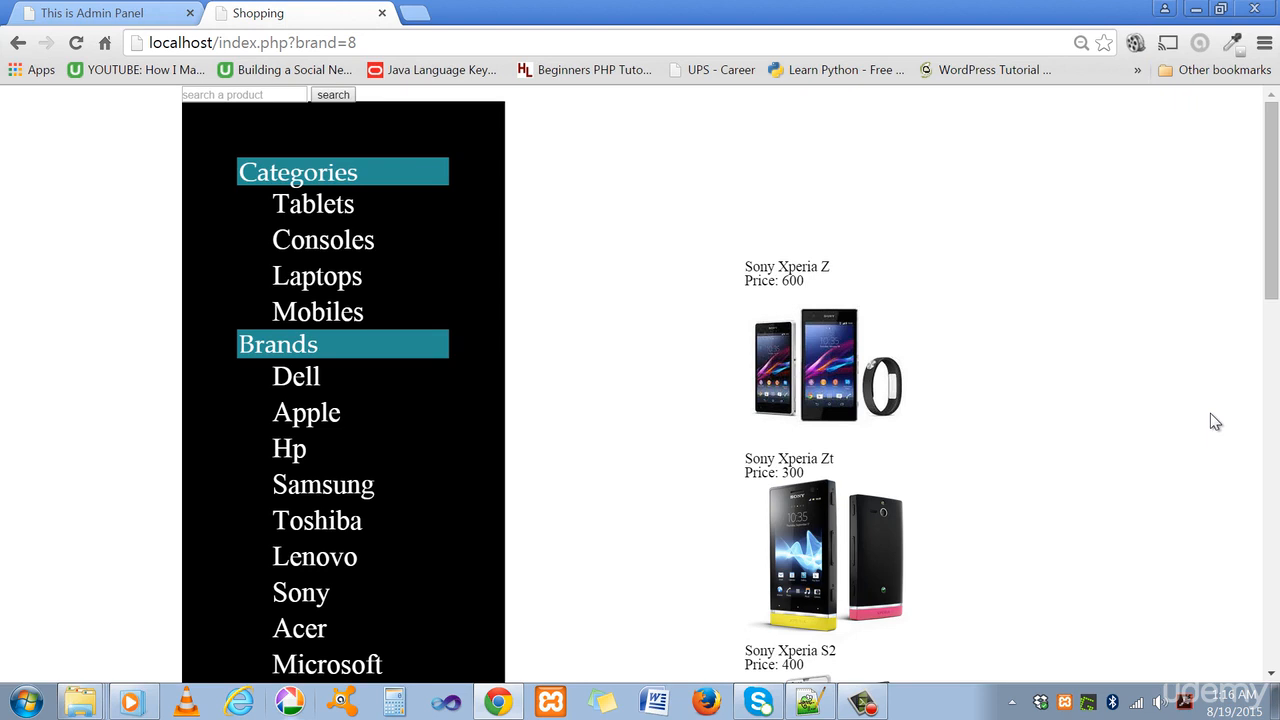
mouse_move(676, 390)
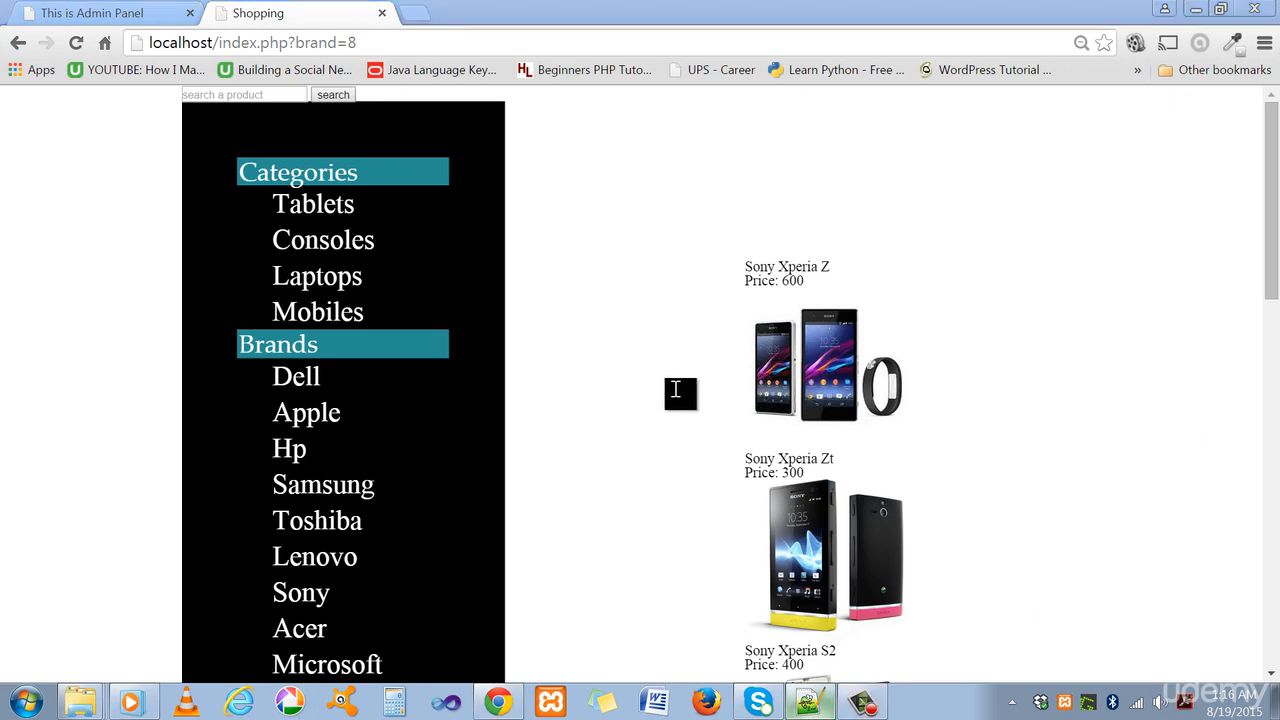